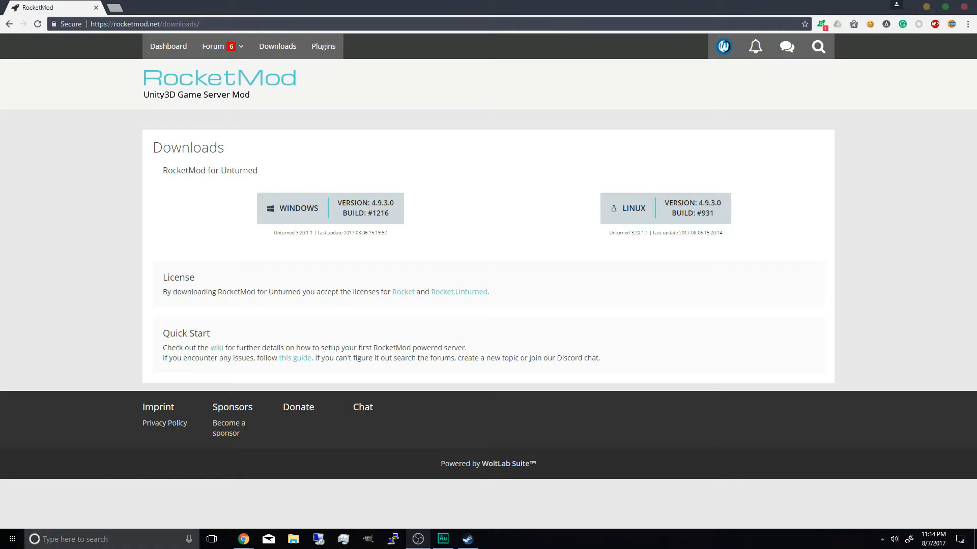
From Unturned's Properties in the Steam library, browse its Local Files to open the install folder.
left_click(467, 539)
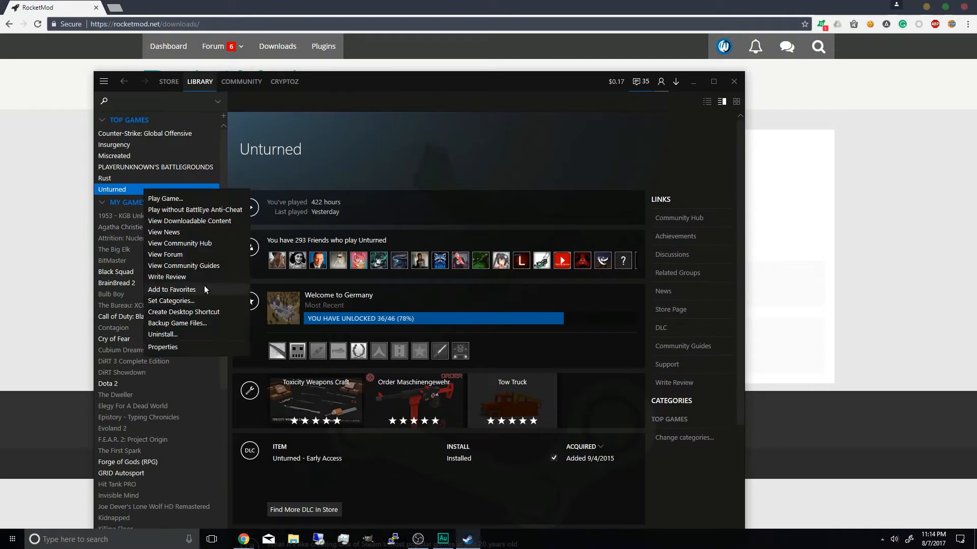
left_click(163, 347)
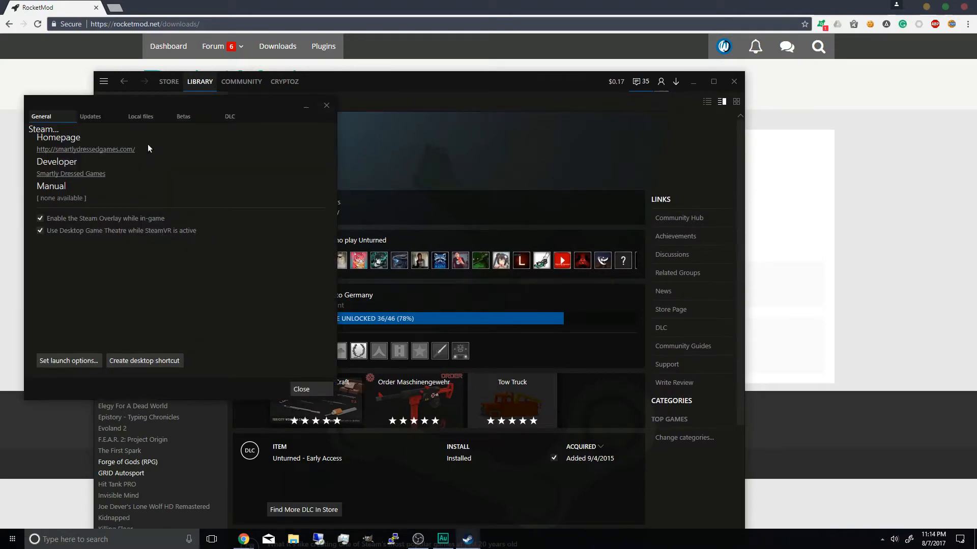
left_click(140, 116)
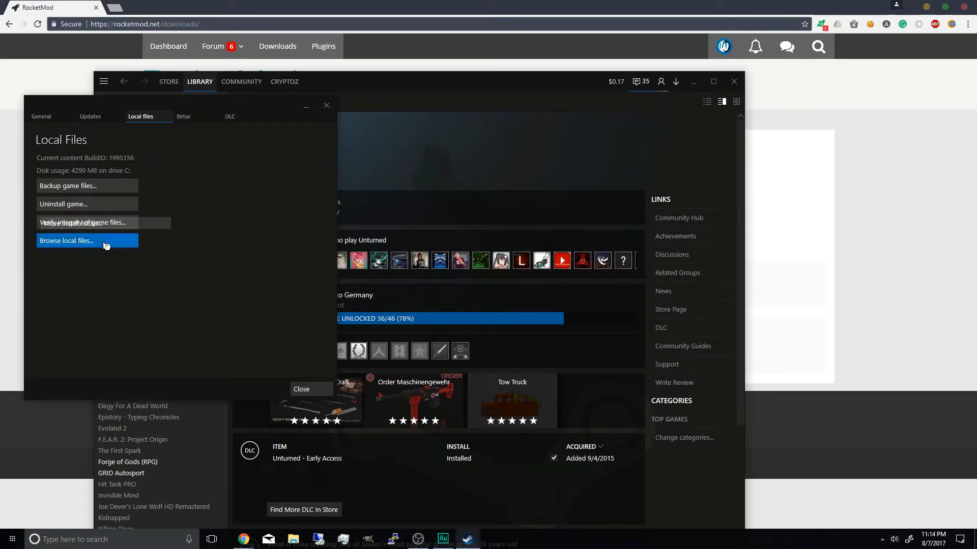
left_click(67, 240)
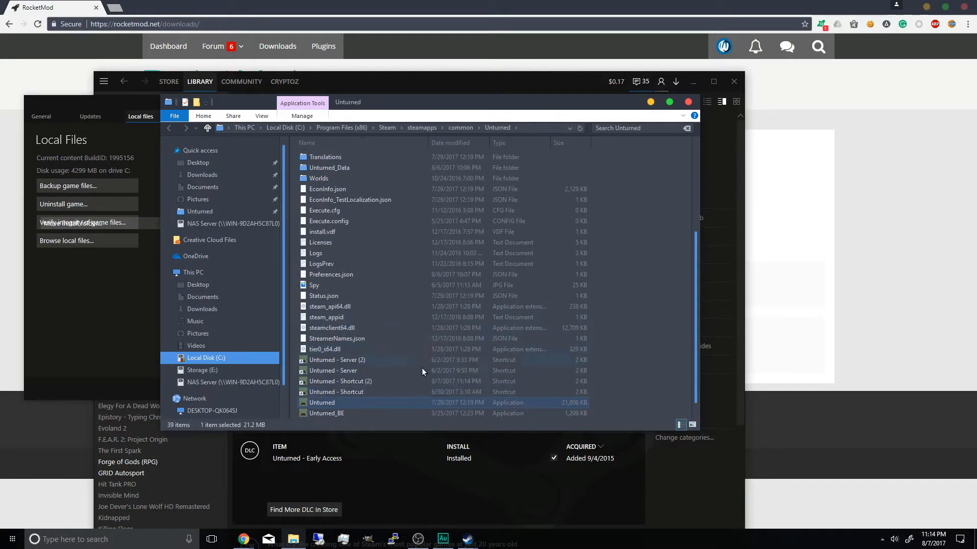
Inspect the Unturned install folder and look inside its Modules folder.
right_click(336, 392)
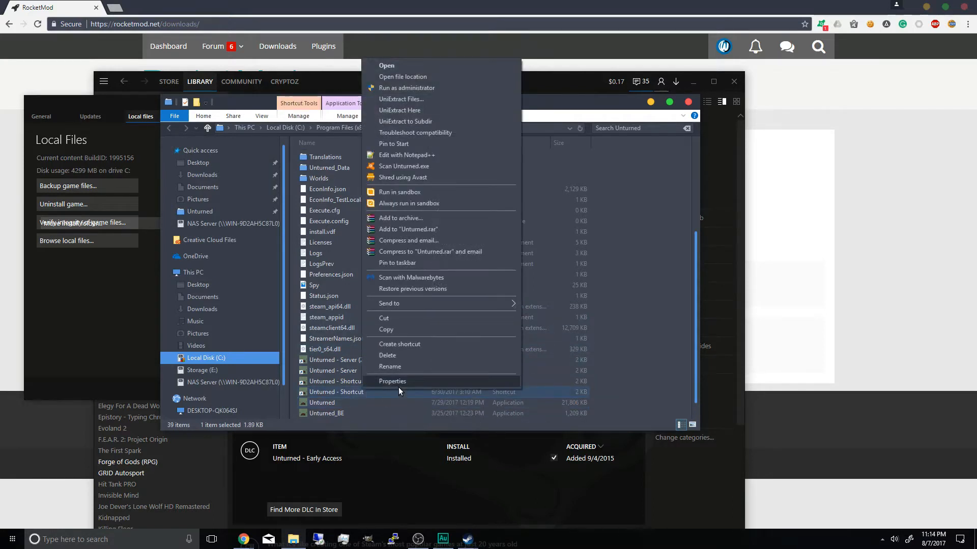
left_click(392, 381)
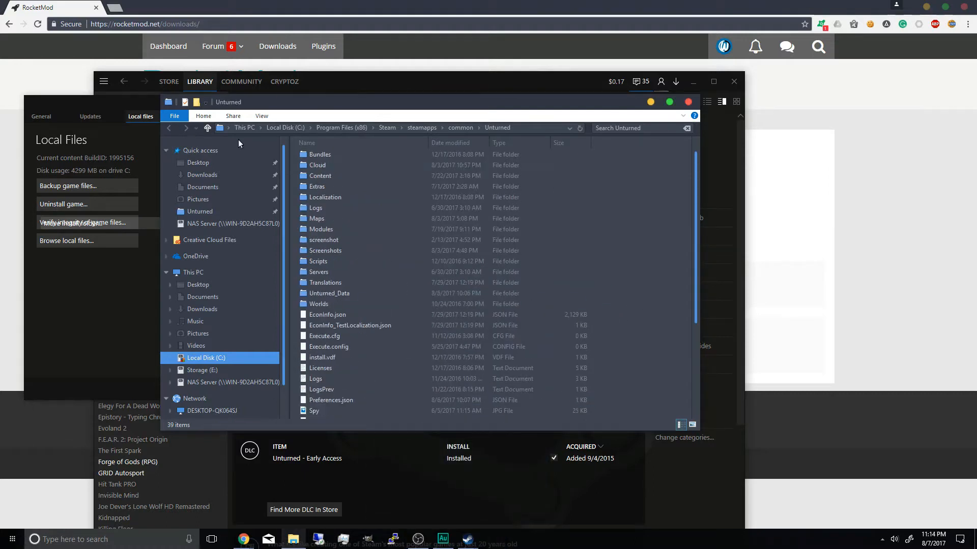
mouse_move(321, 229)
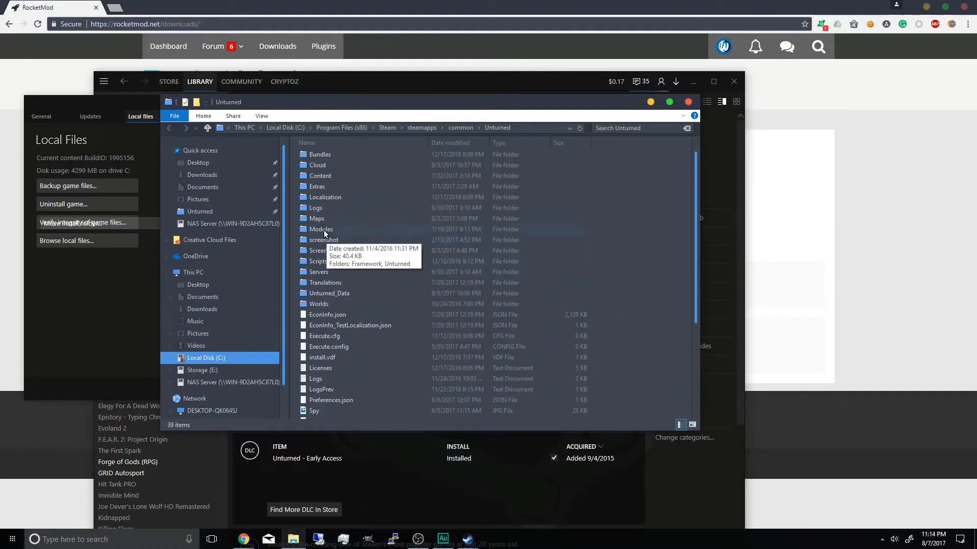
double_click(321, 229)
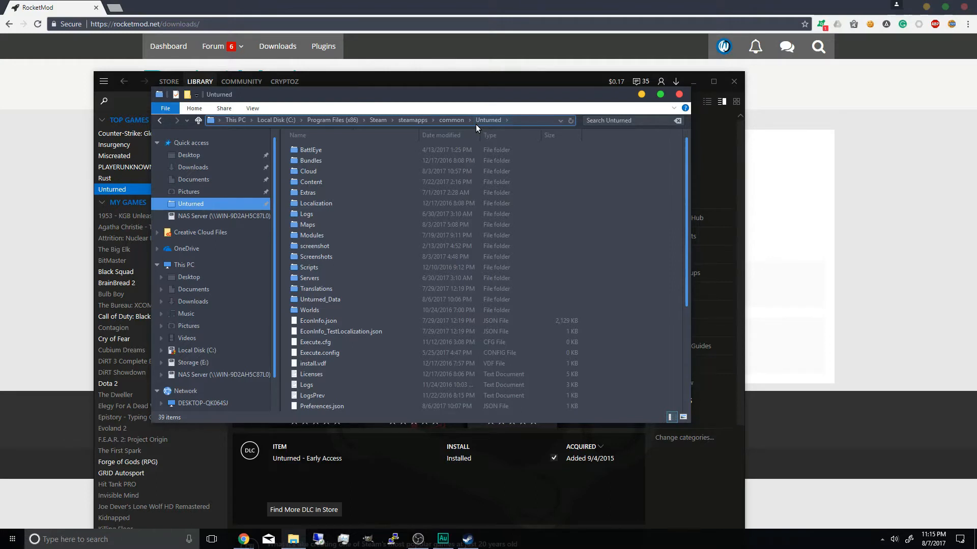
mouse_move(495, 130)
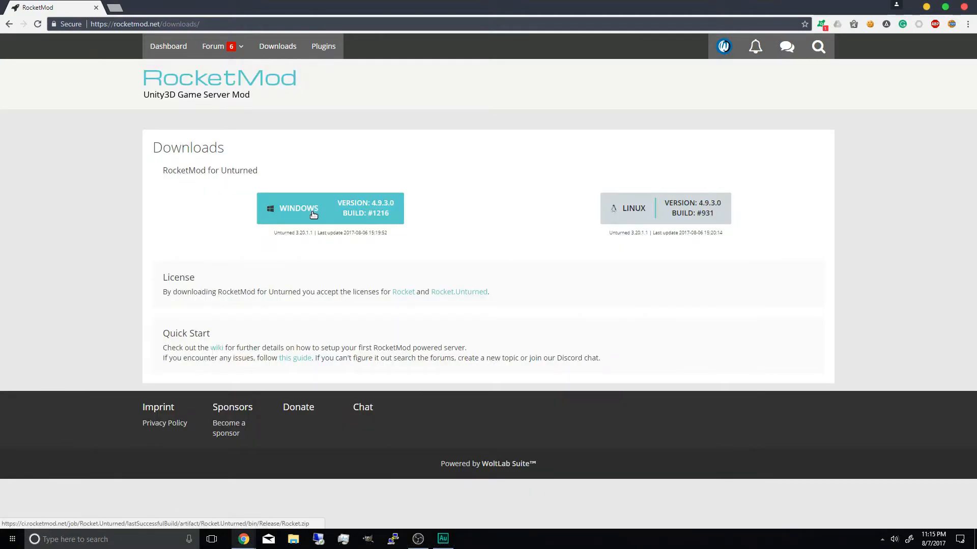
Download RocketMod's Windows build and open the downloaded Rocket (2).zip from Chrome's download bar.
left_click(311, 214)
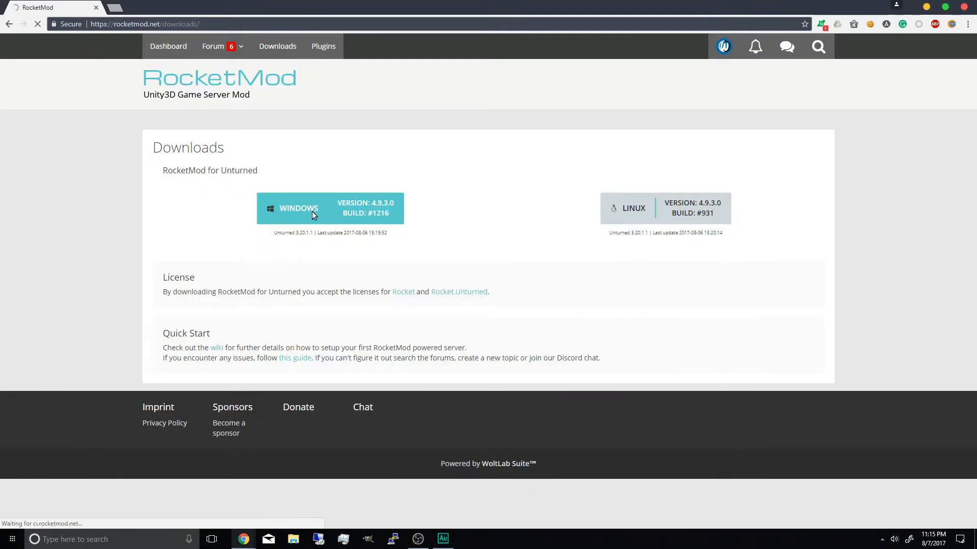
left_click(298, 208)
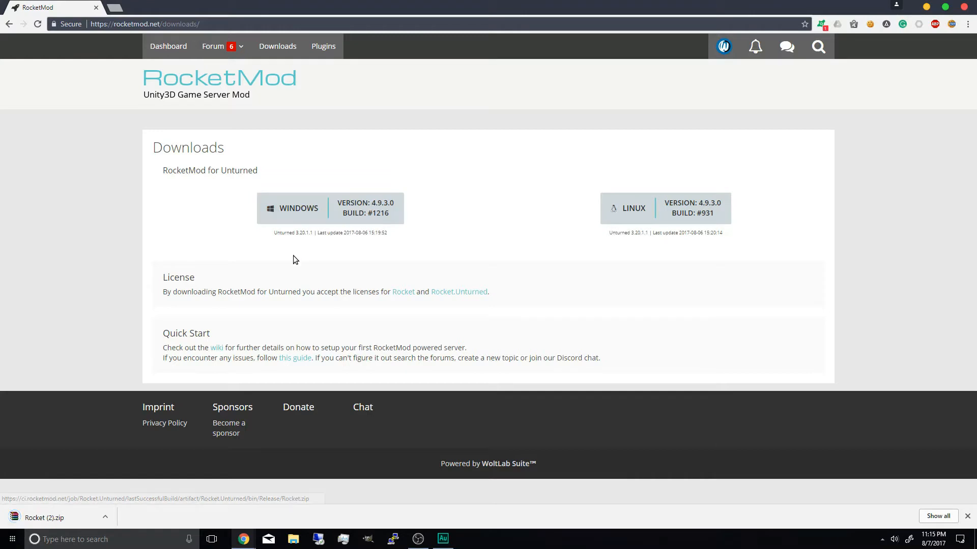
left_click(47, 517)
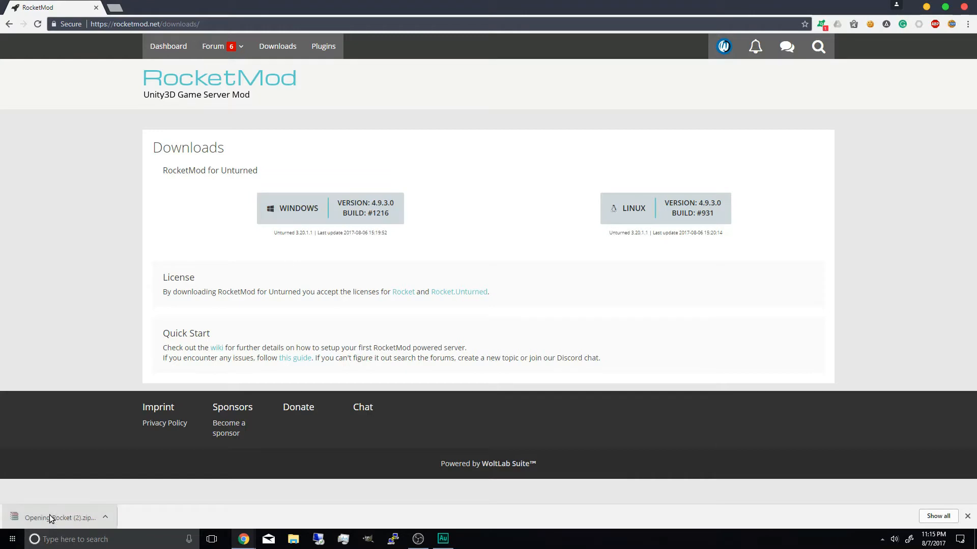
left_click(58, 518)
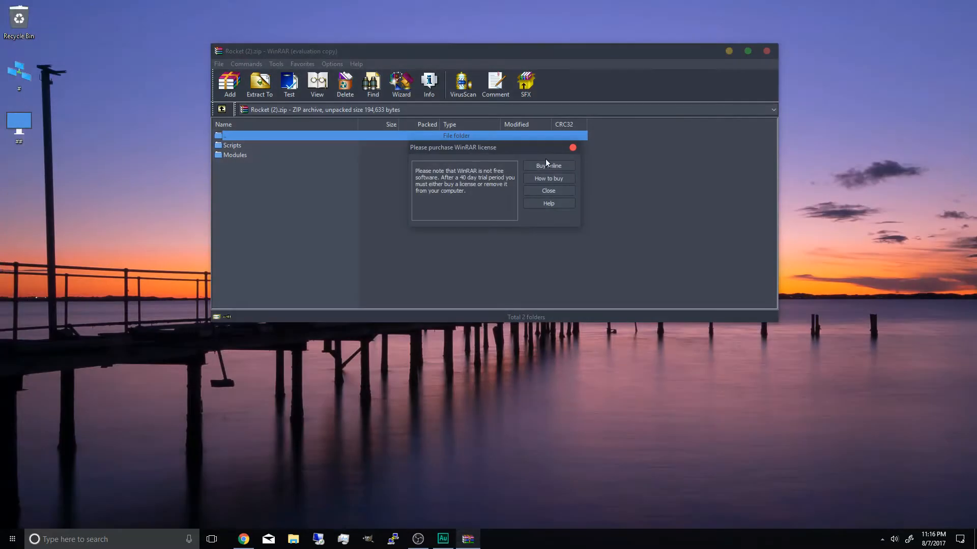
Dismiss WinRAR's license reminder and create a desktop folder Server with an Unturned folder inside it.
left_click(547, 191)
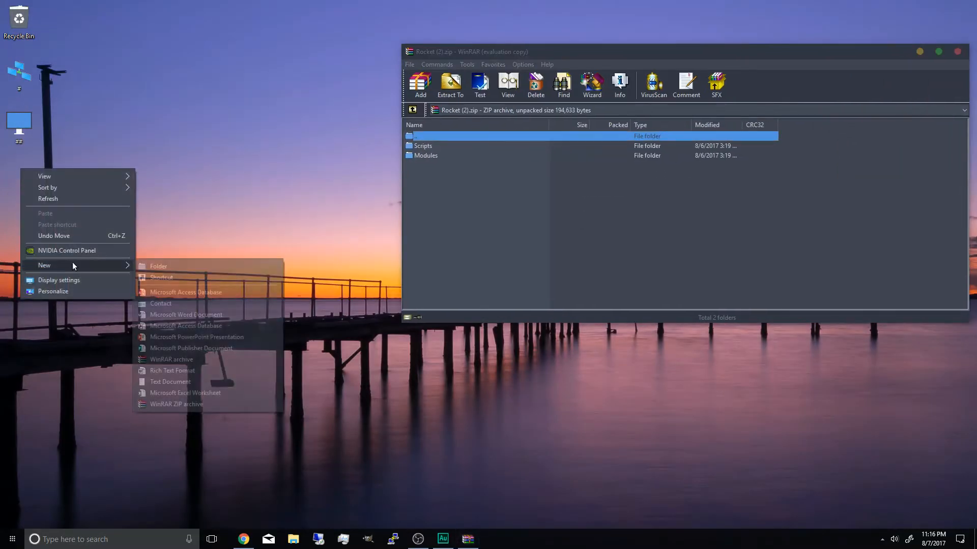
left_click(159, 265)
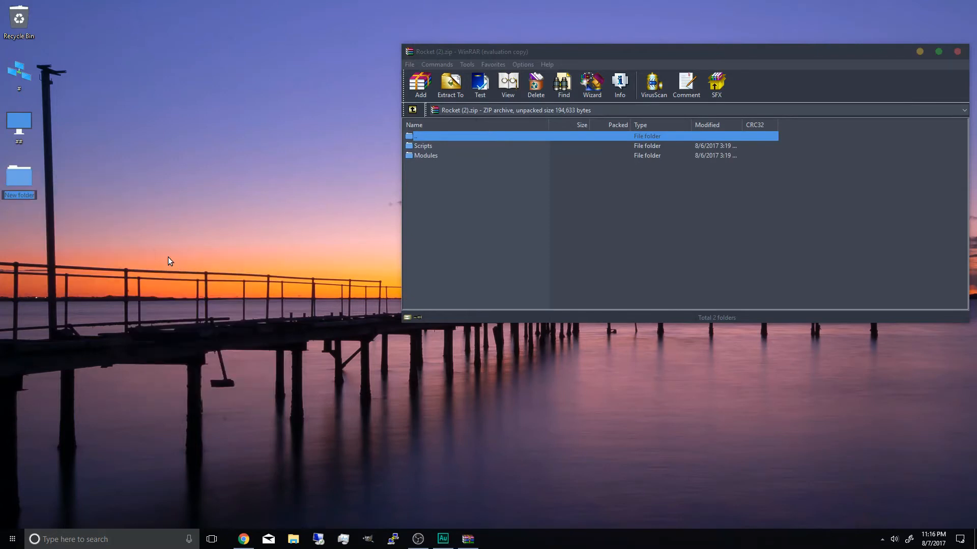
left_click(171, 261)
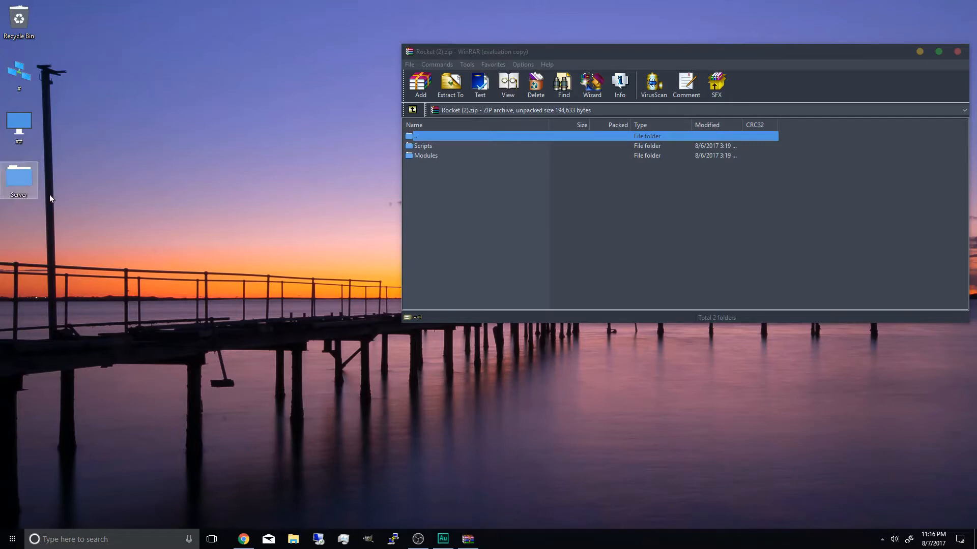
double_click(18, 176)
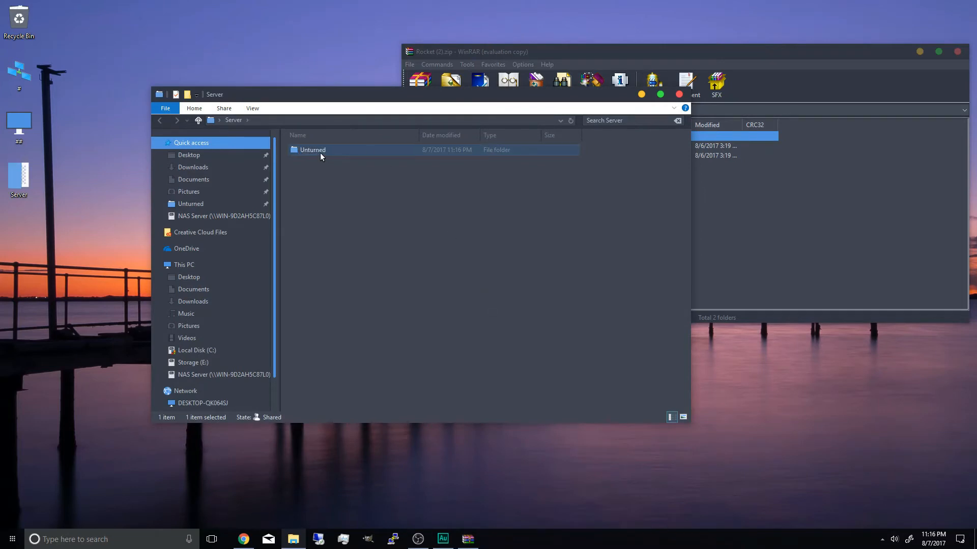
double_click(312, 149)
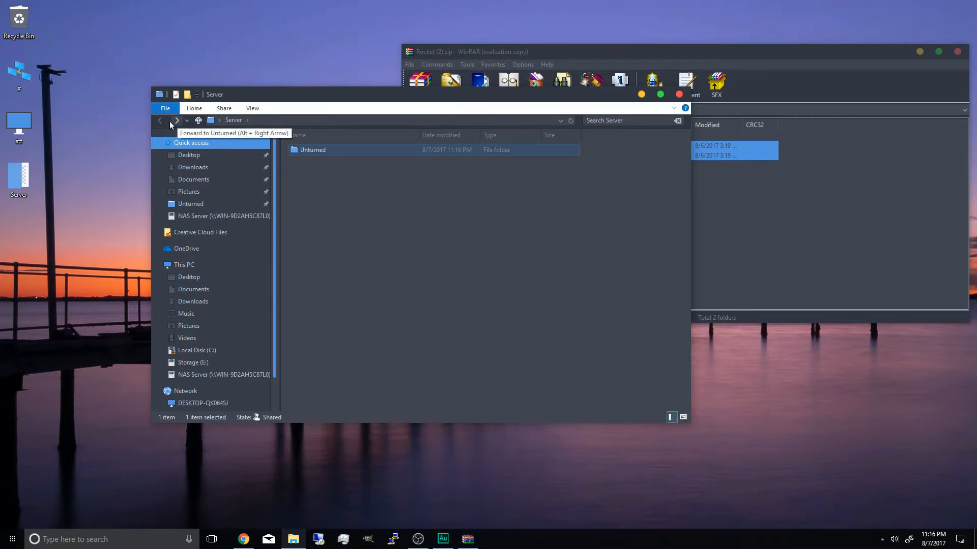
mouse_move(314, 158)
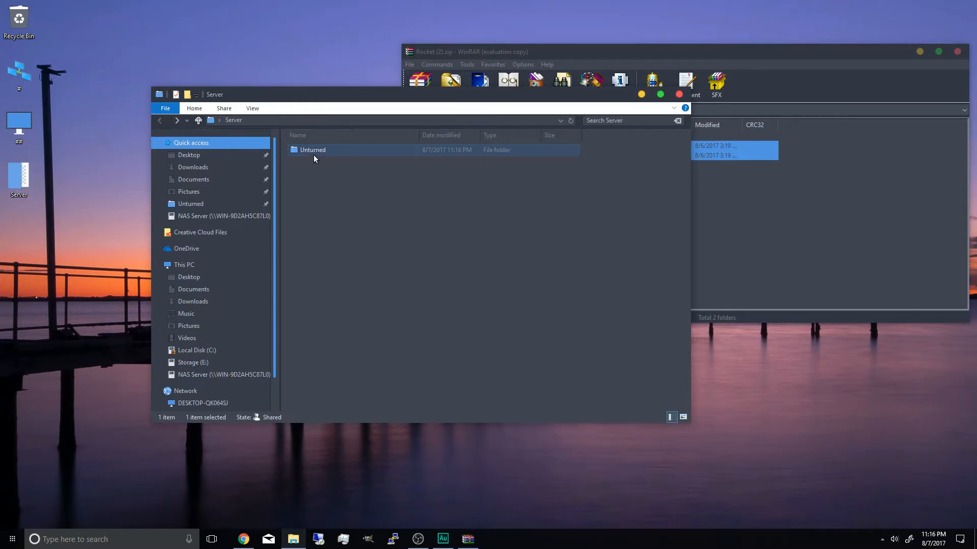
Check the extracted files in Server\Unturned and open Scripts\update.bat for editing in Notepad++.
double_click(312, 150)
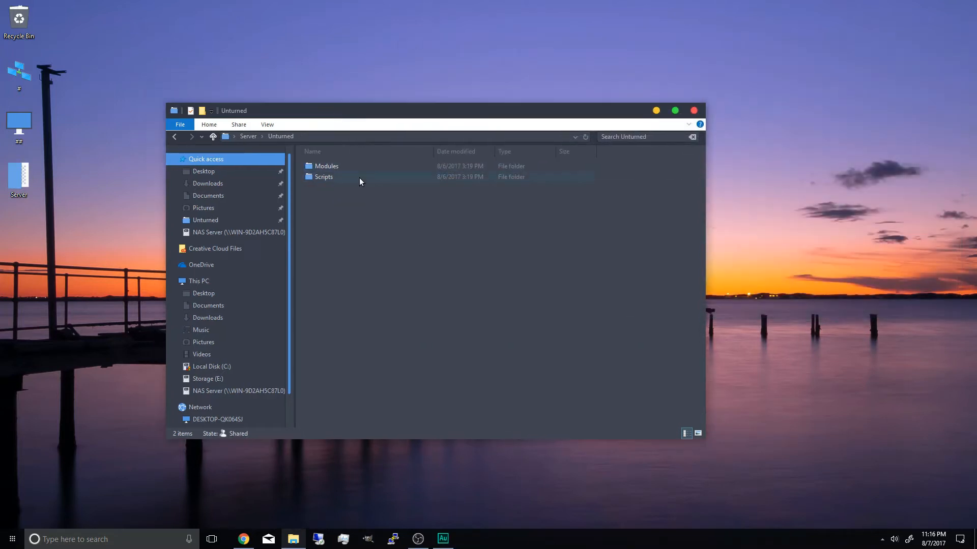
double_click(324, 176)
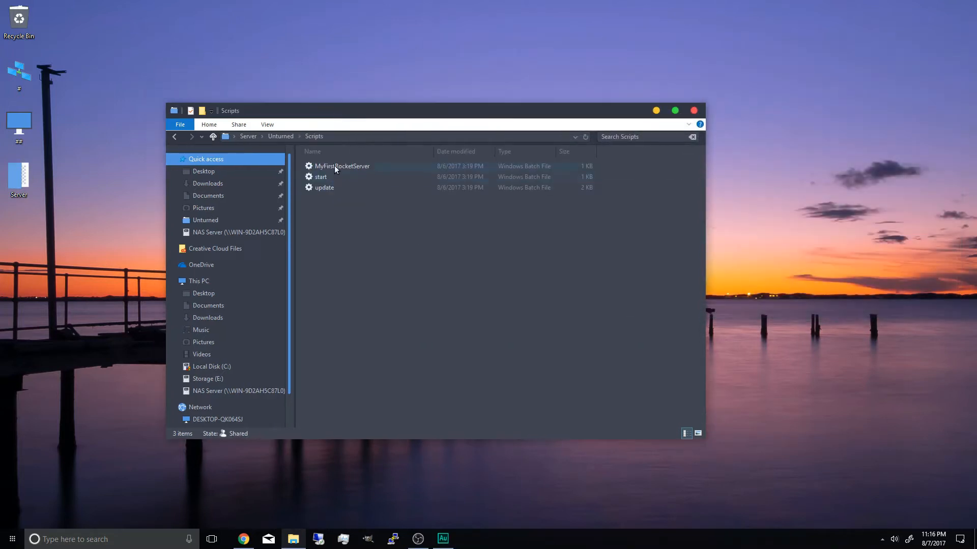
right_click(324, 187)
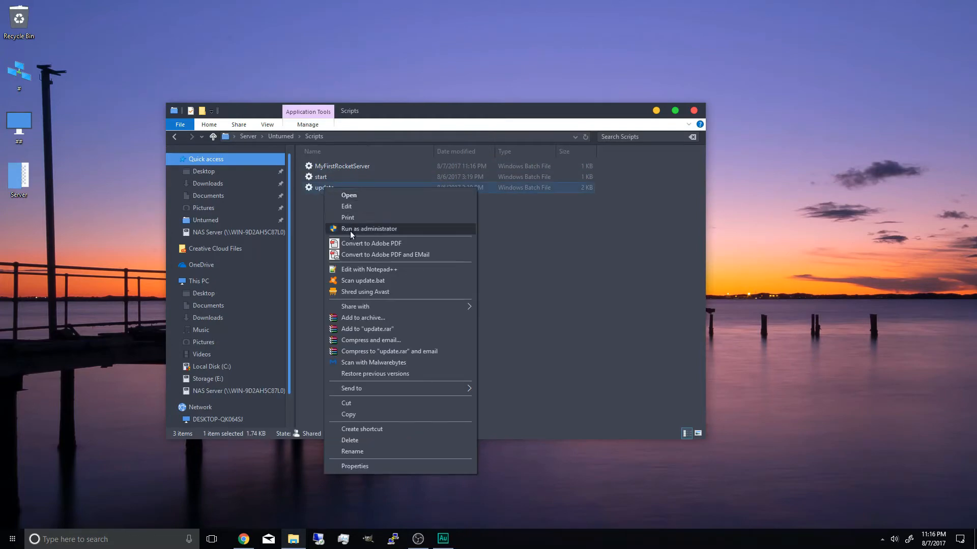
left_click(368, 269)
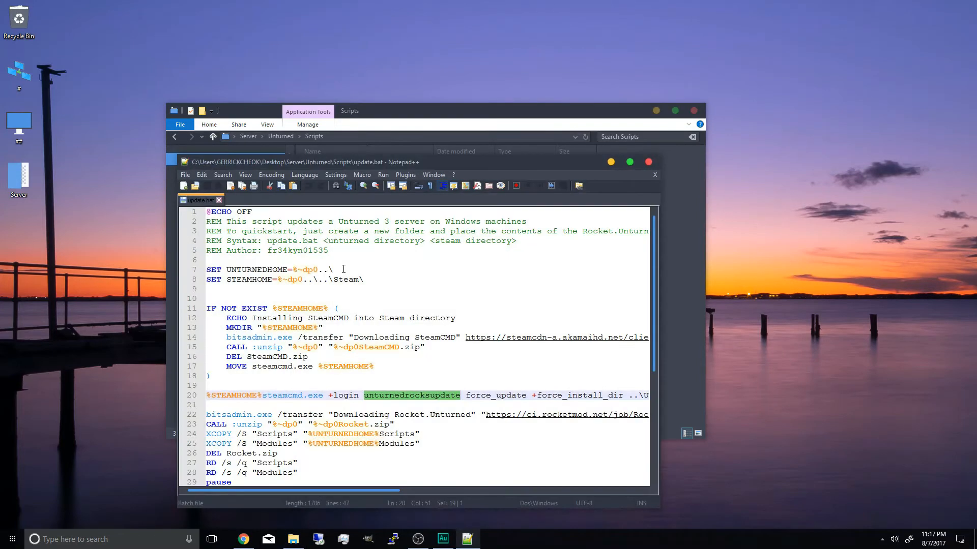
scroll("down", 3)
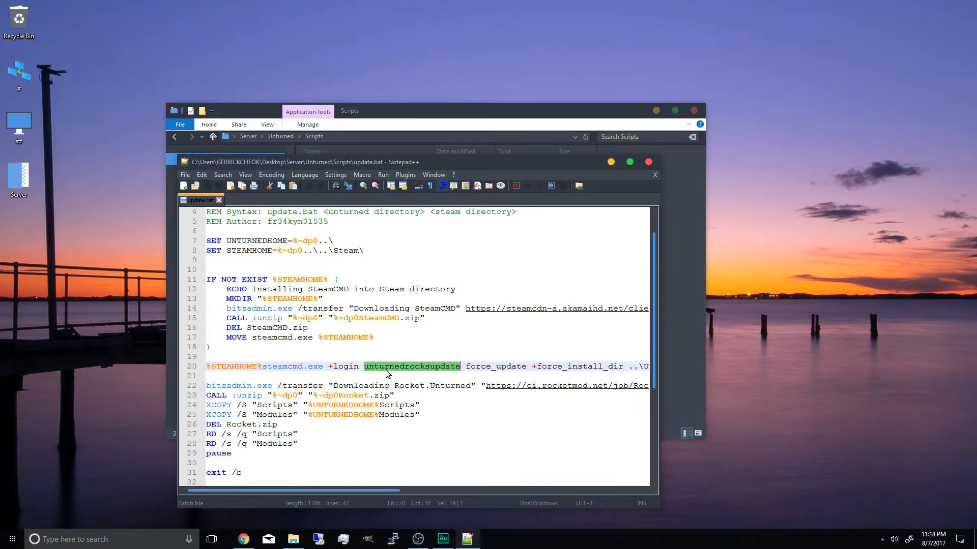
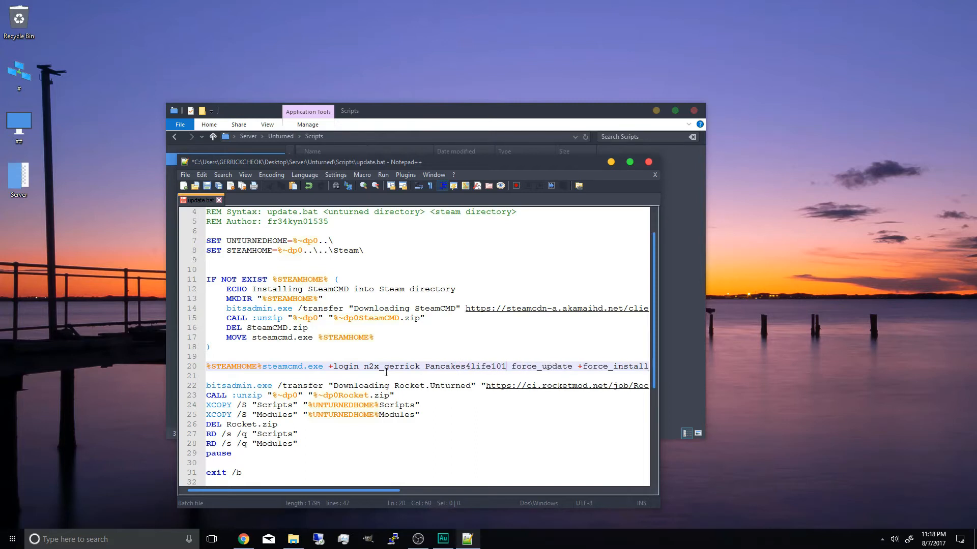
double_click(465, 366)
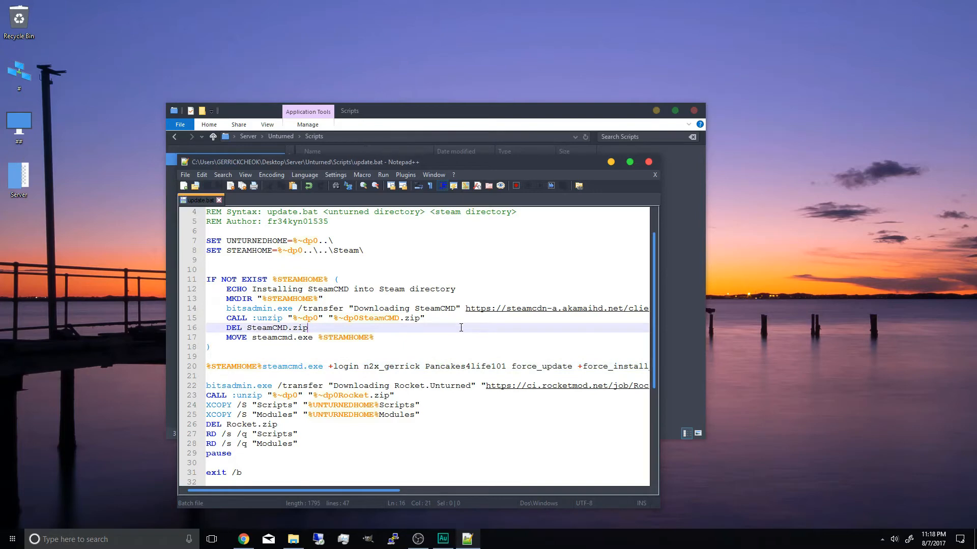
left_click(654, 161)
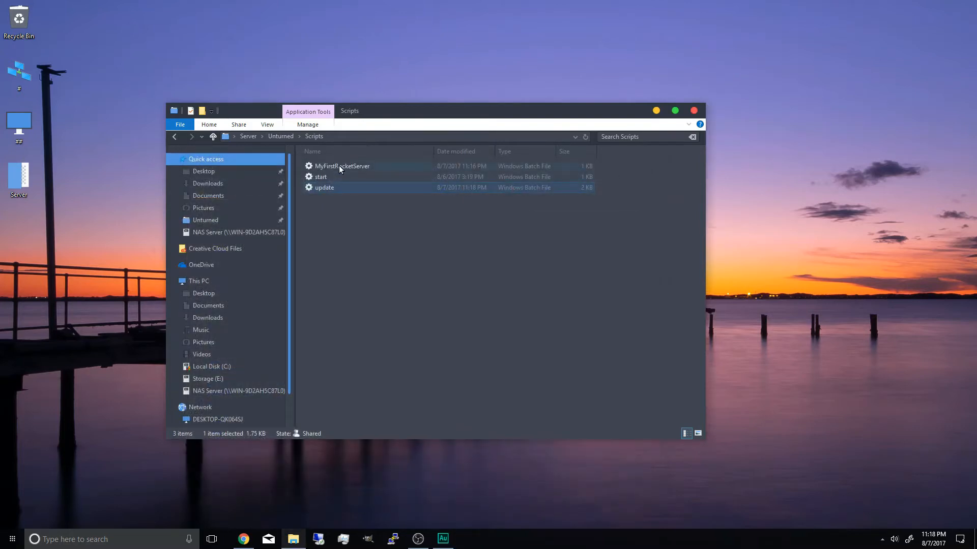
mouse_move(341, 166)
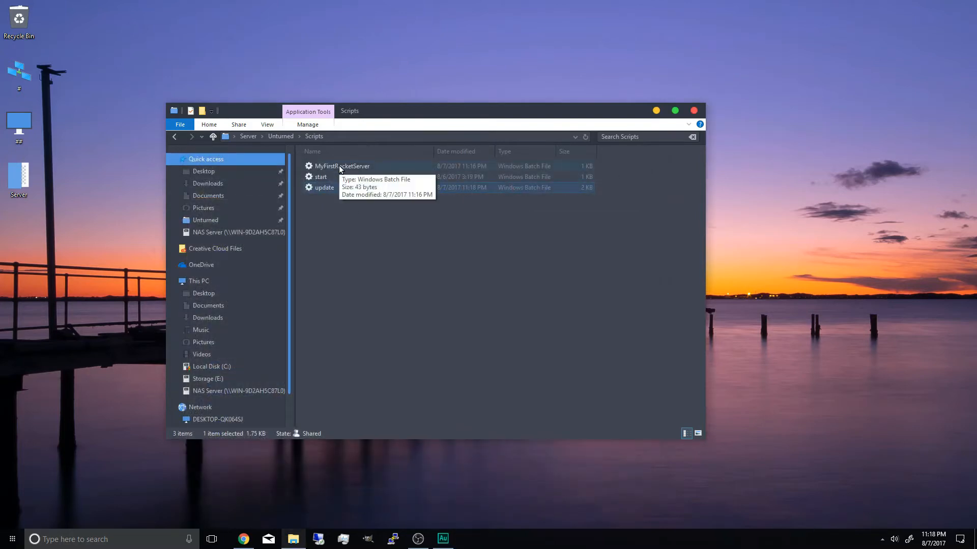
Run update.bat, then start MyFirstRocketServer.bat so the Unturned server loads its level.
double_click(325, 188)
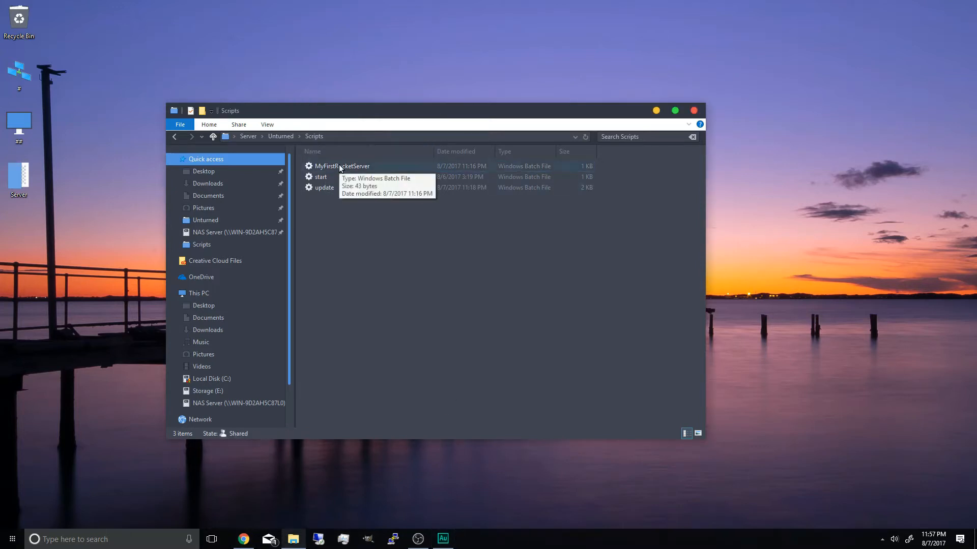
double_click(321, 176)
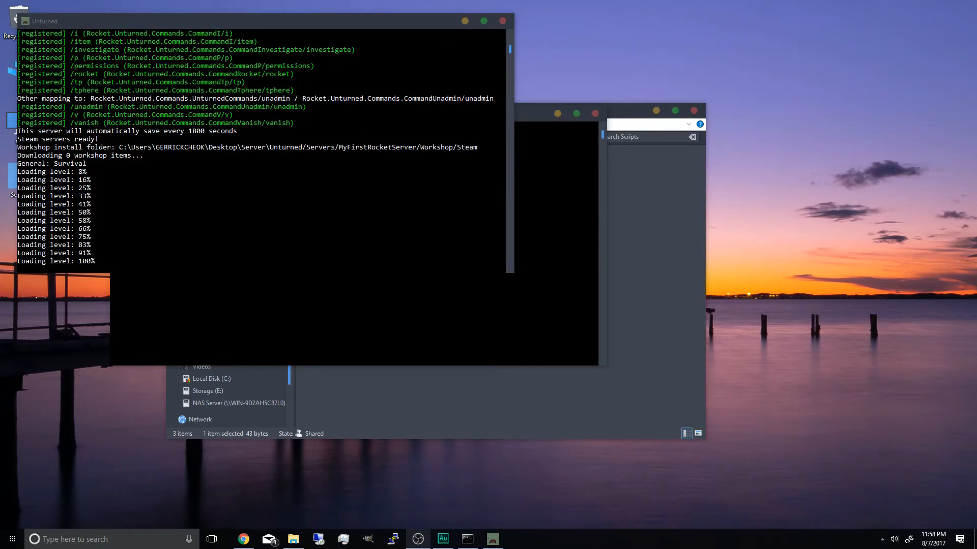
mouse_move(349, 158)
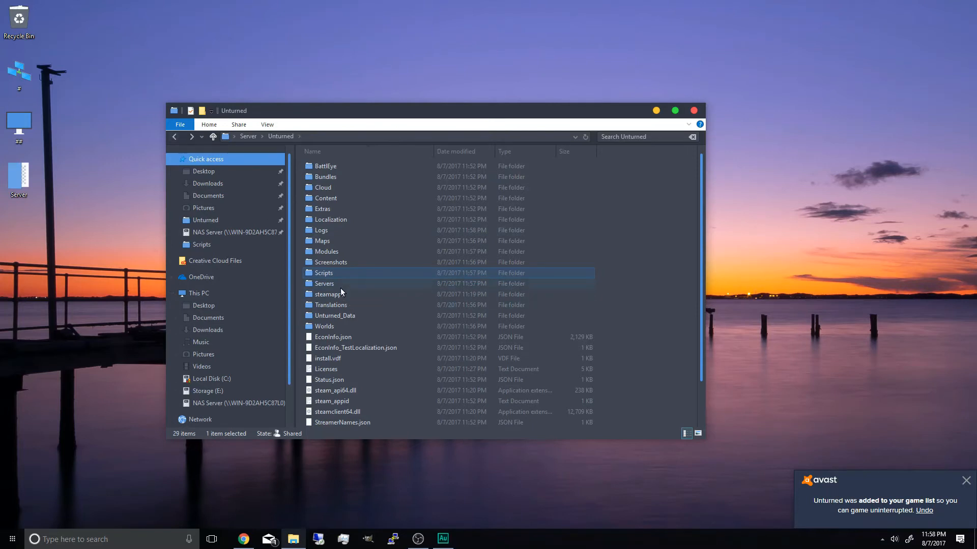
Navigate into Servers\MyFirstRocketServer\Server, where Commands.dat and Execute.config live.
scroll("down", 3)
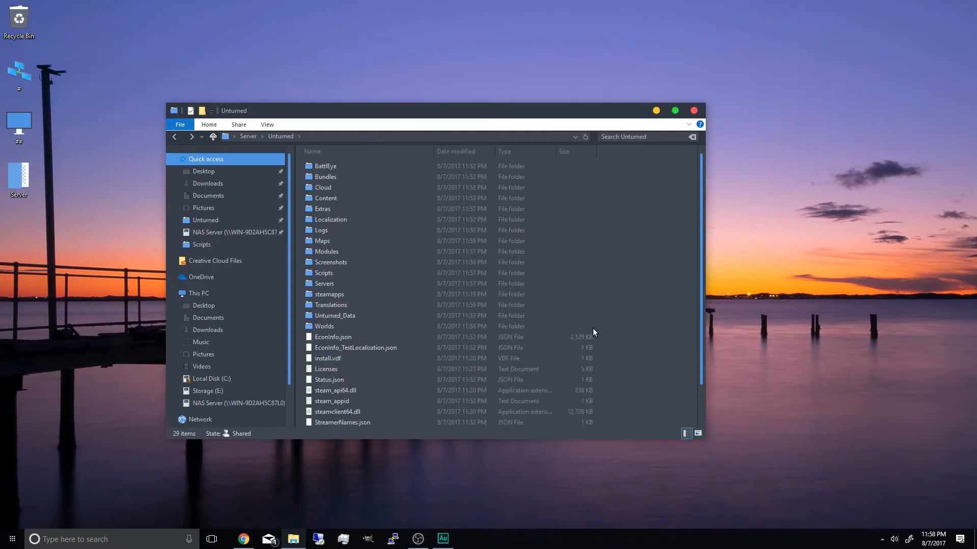
mouse_move(323, 284)
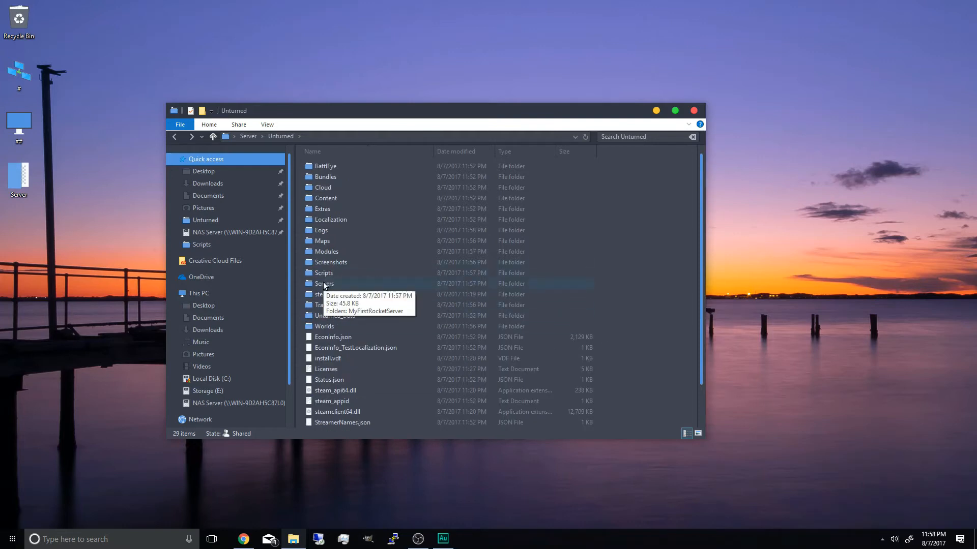
double_click(323, 284)
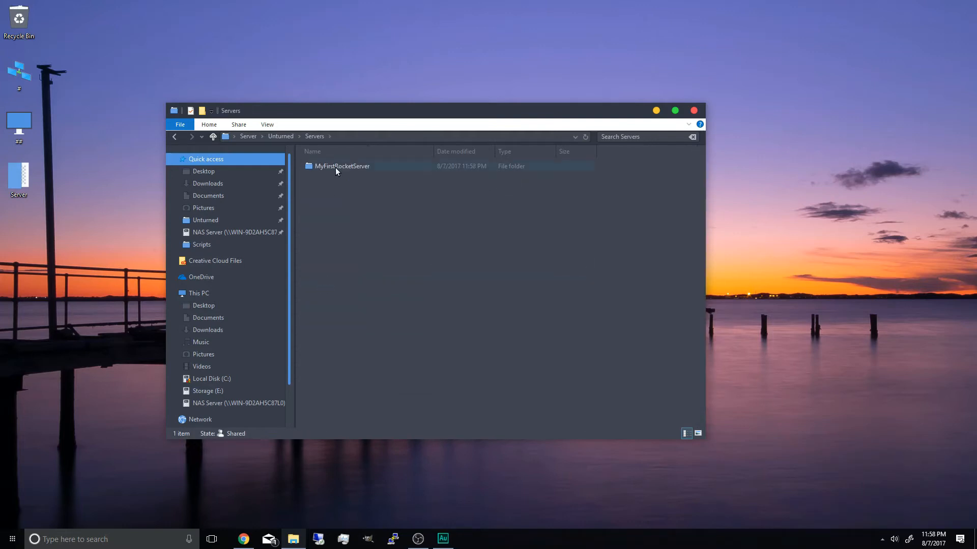
double_click(342, 166)
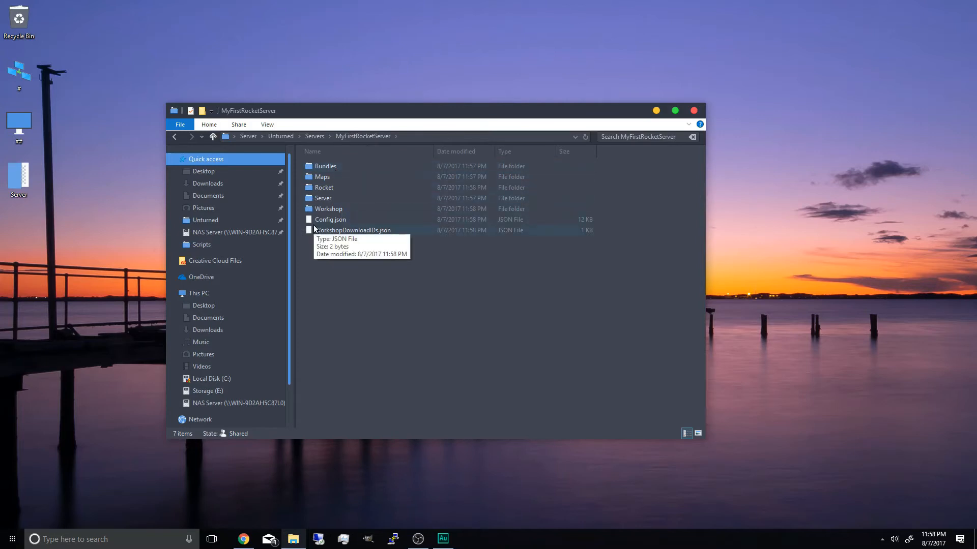
double_click(323, 199)
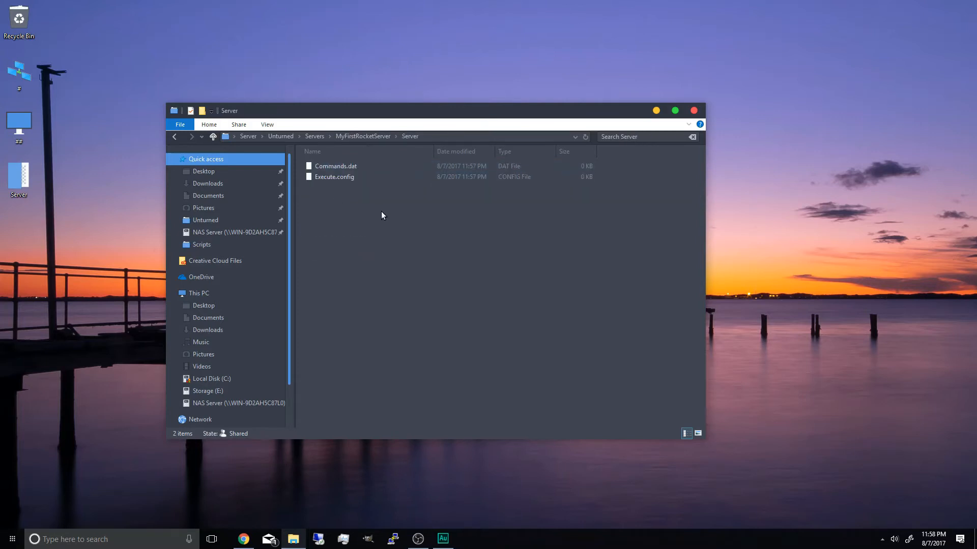
mouse_move(422, 149)
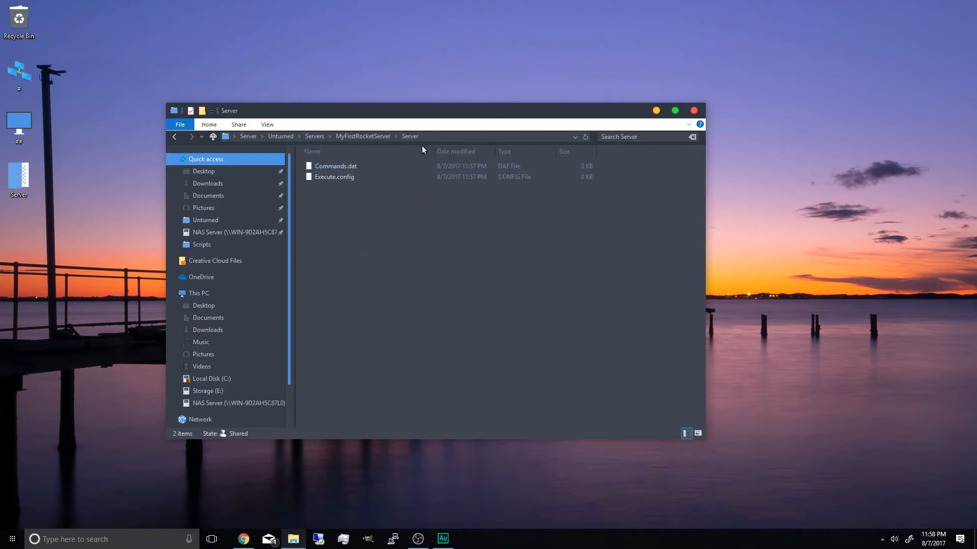
Edit Commands.dat in Notepad++ and add the line 'name Youtube'.
left_click(335, 165)
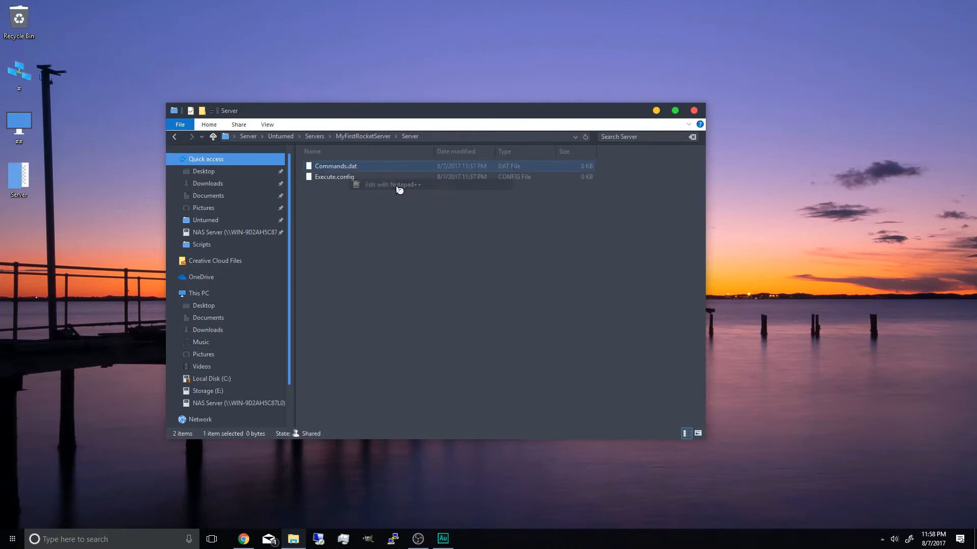
left_click(392, 184)
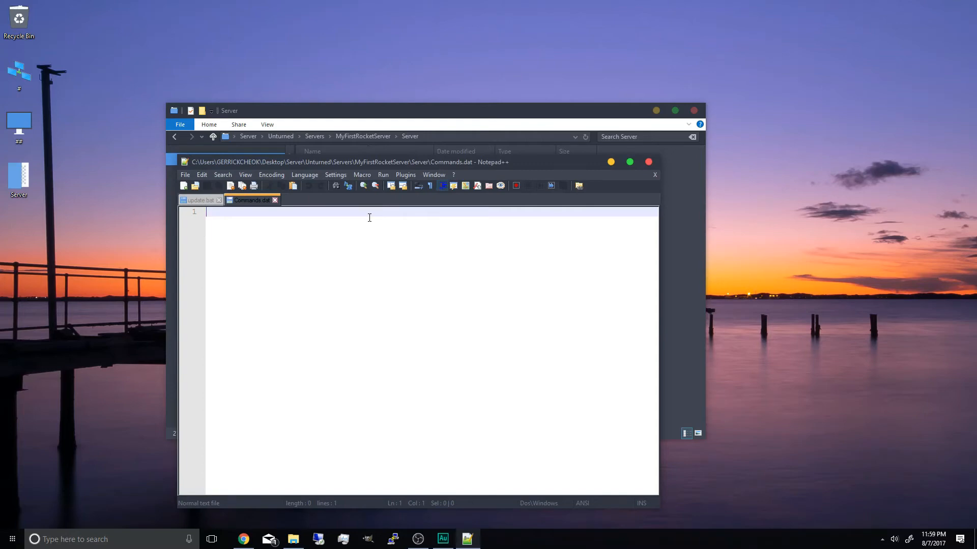
type("name")
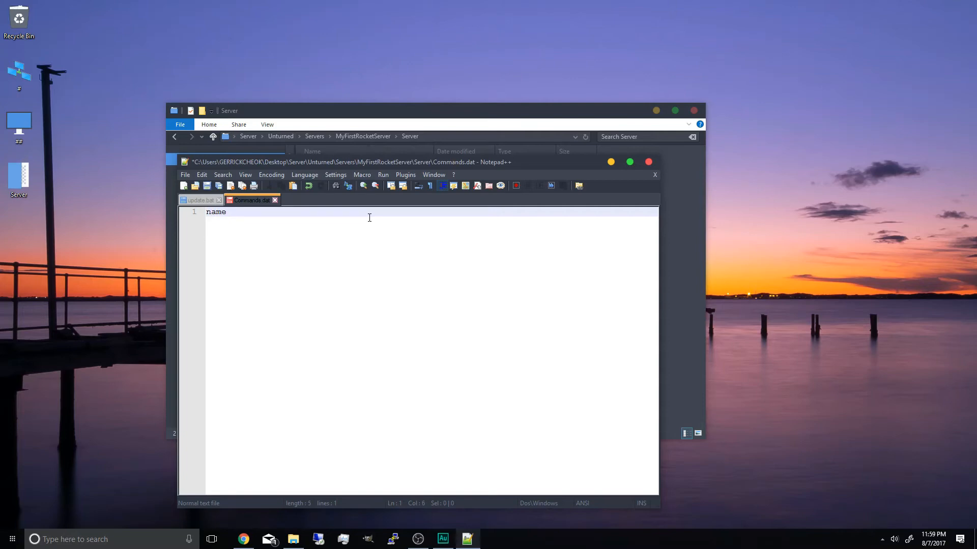
type("Youtube")
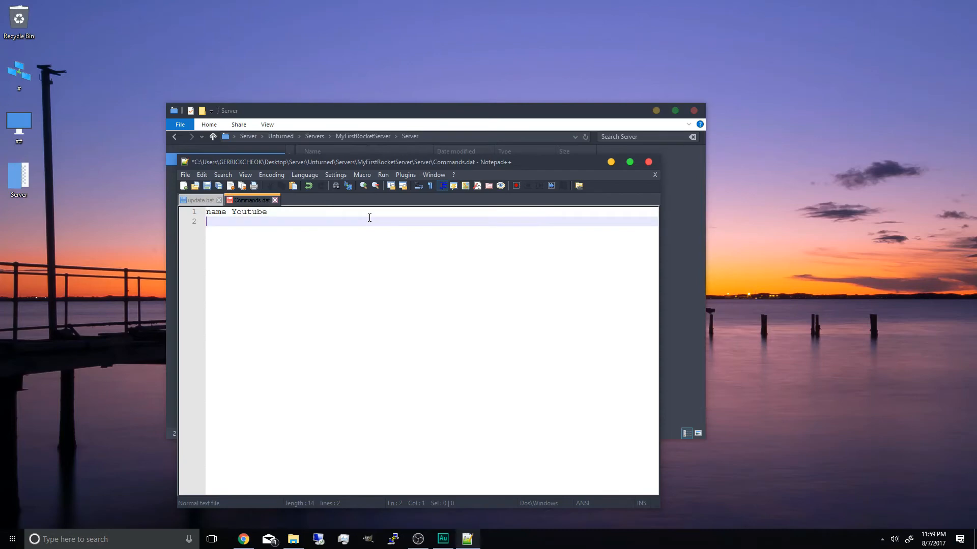
Add the line 'maxplayers 24' below the server name.
type("maxp1")
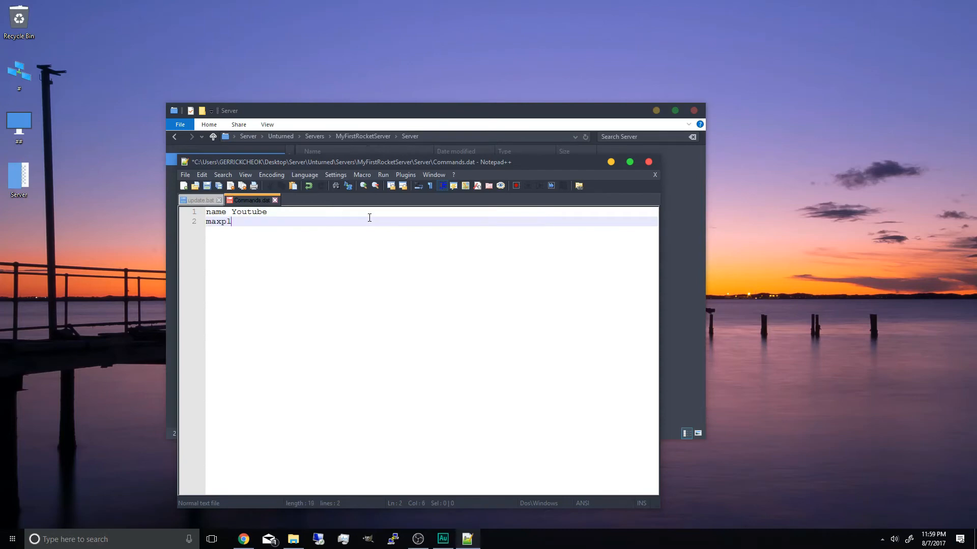
type("ayers")
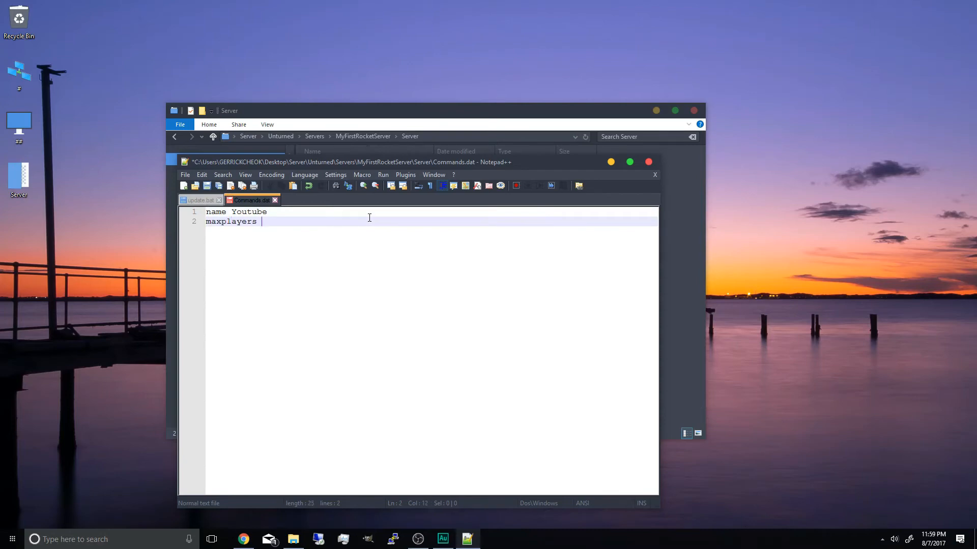
type("24")
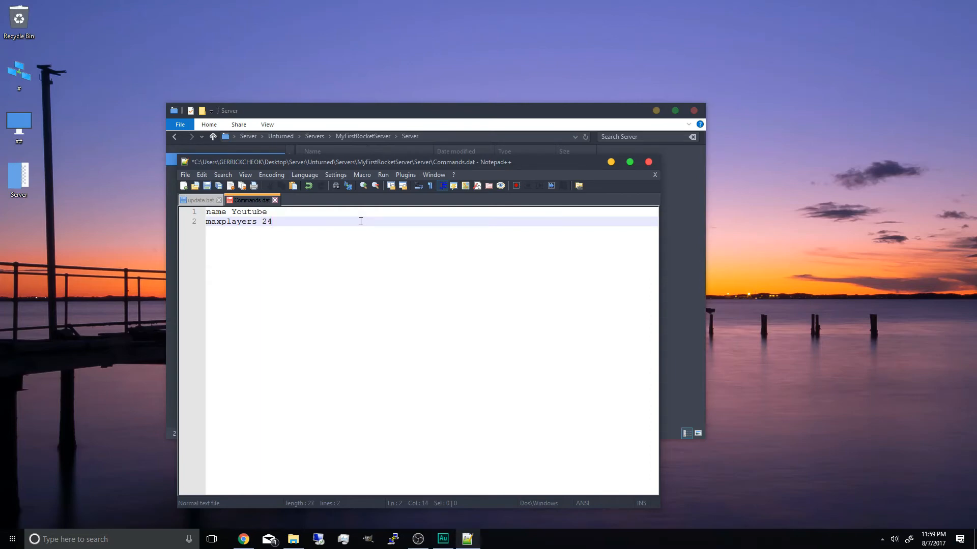
Add the lines pvp, map Washington and mode Normal to Commands.dat.
key("enter")
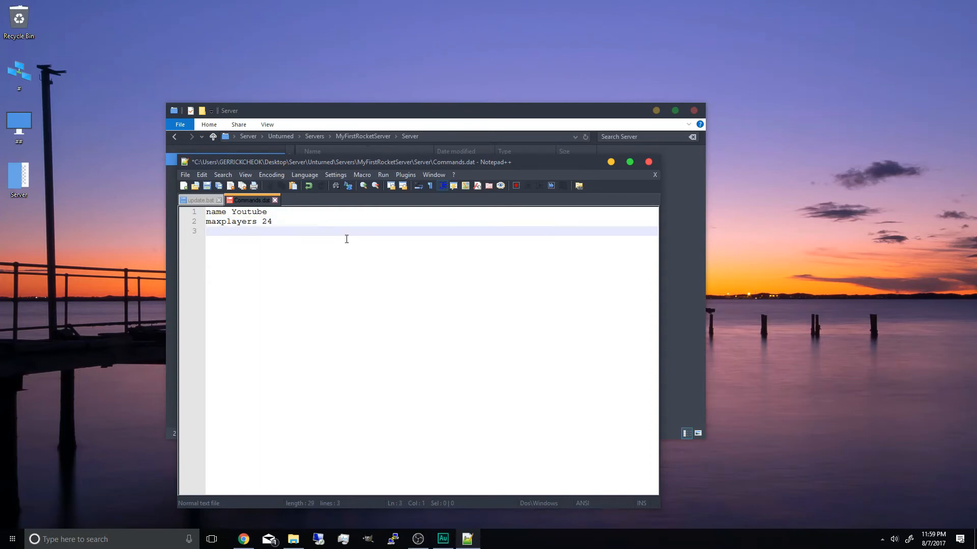
type("pp")
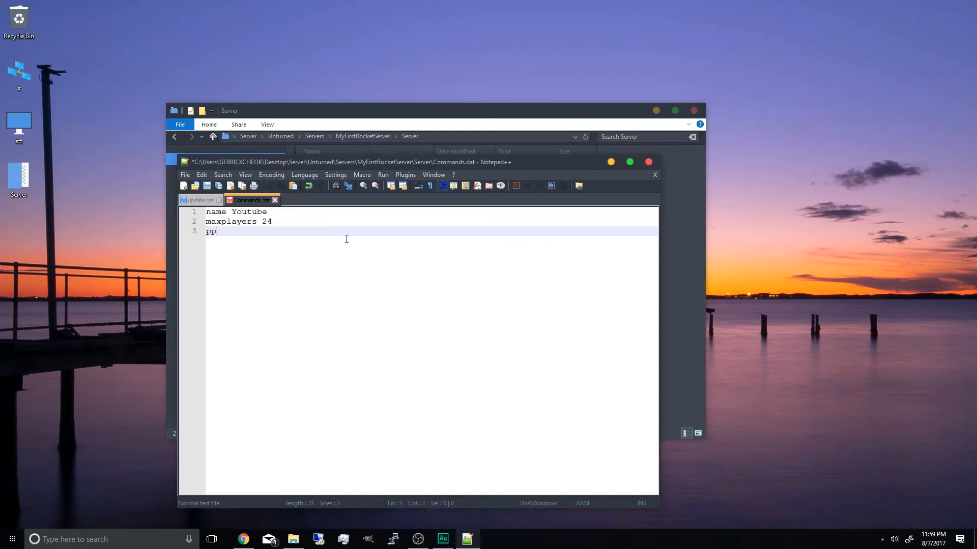
type("ve")
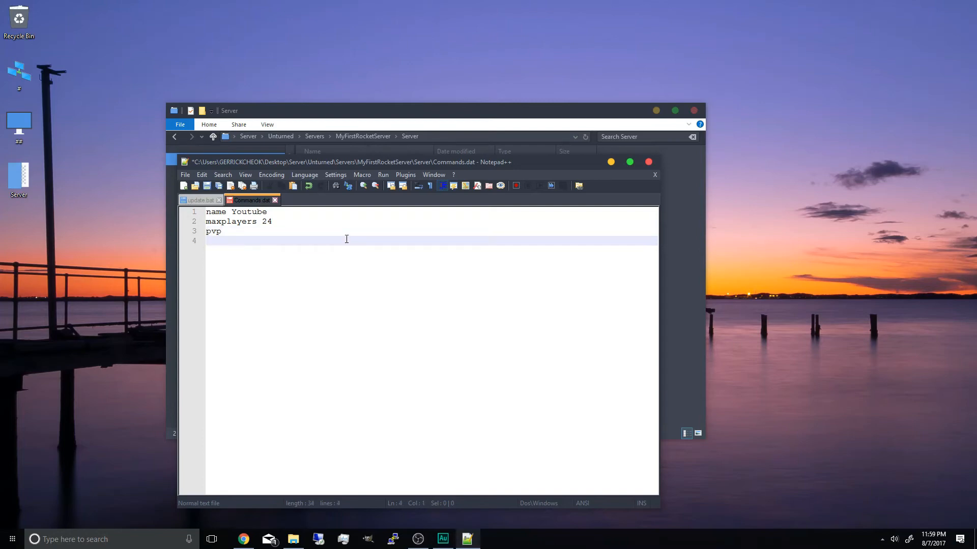
type("m")
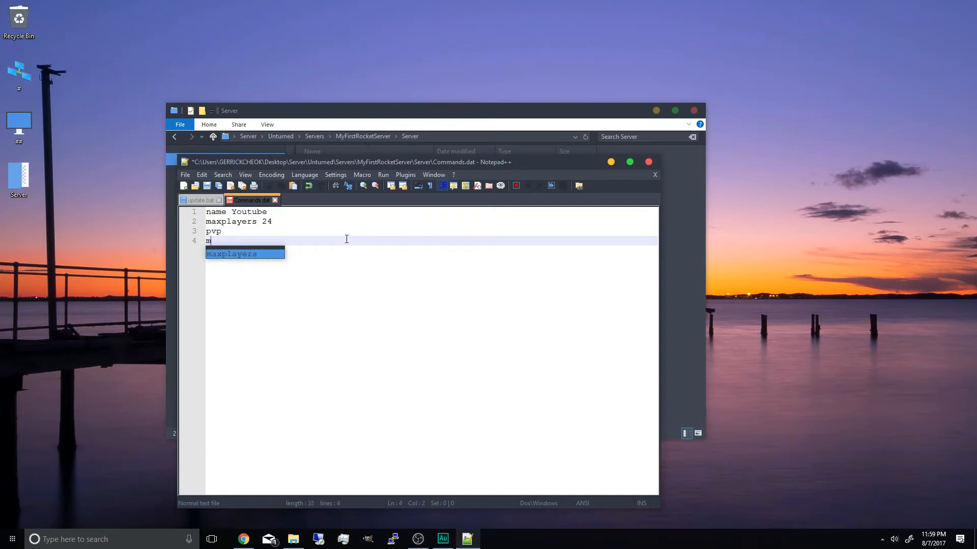
type("ap Washington")
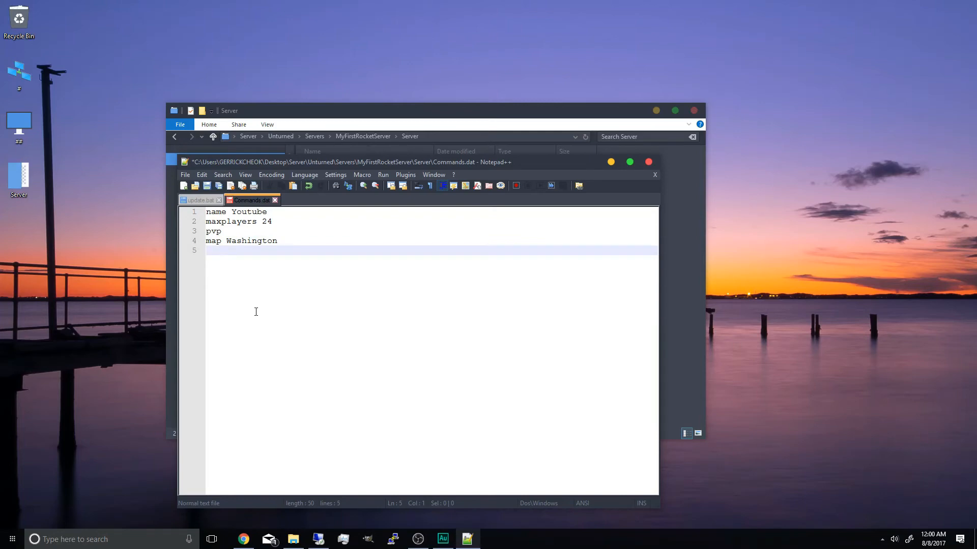
type("mode Normal")
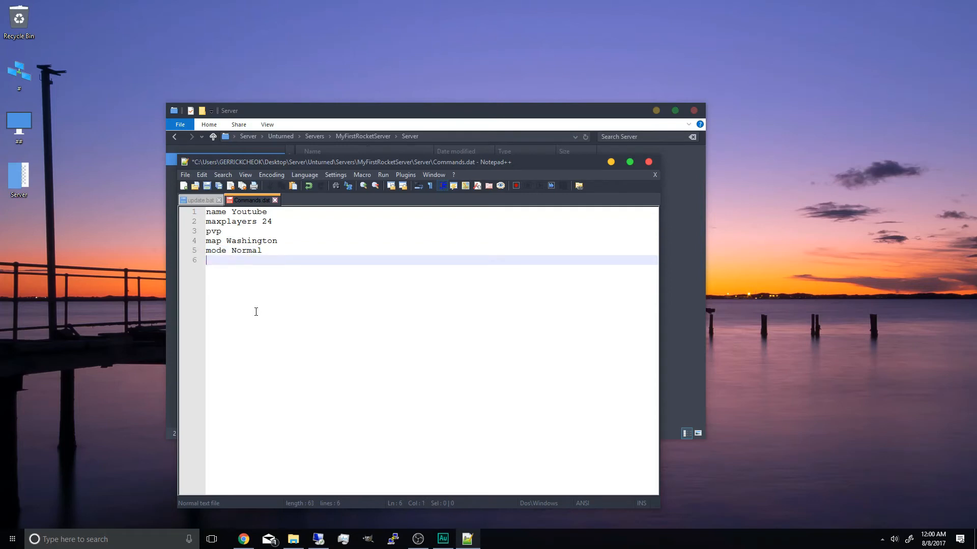
Add 'welcome Welcome to test server', remove the unfinished port line, and save the file.
type("welcome")
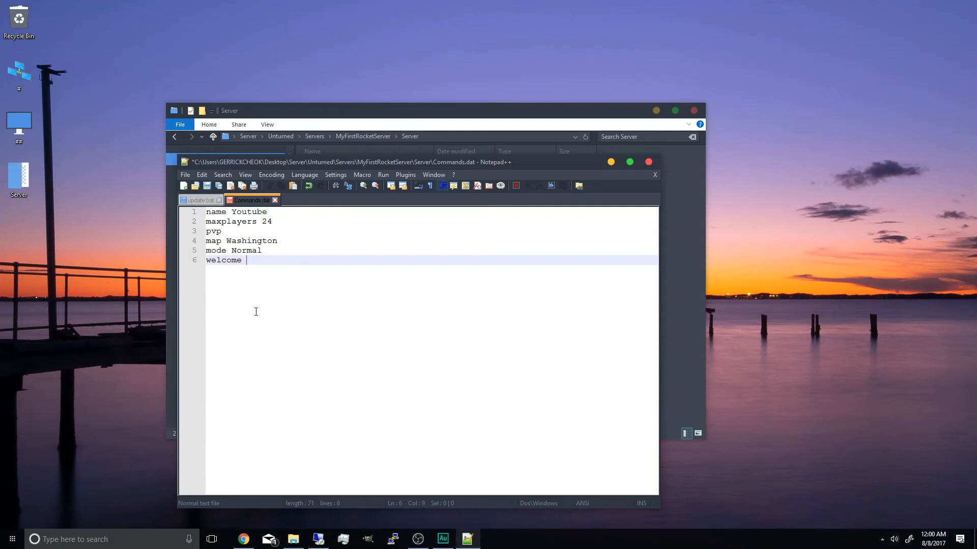
type("Welcome to y")
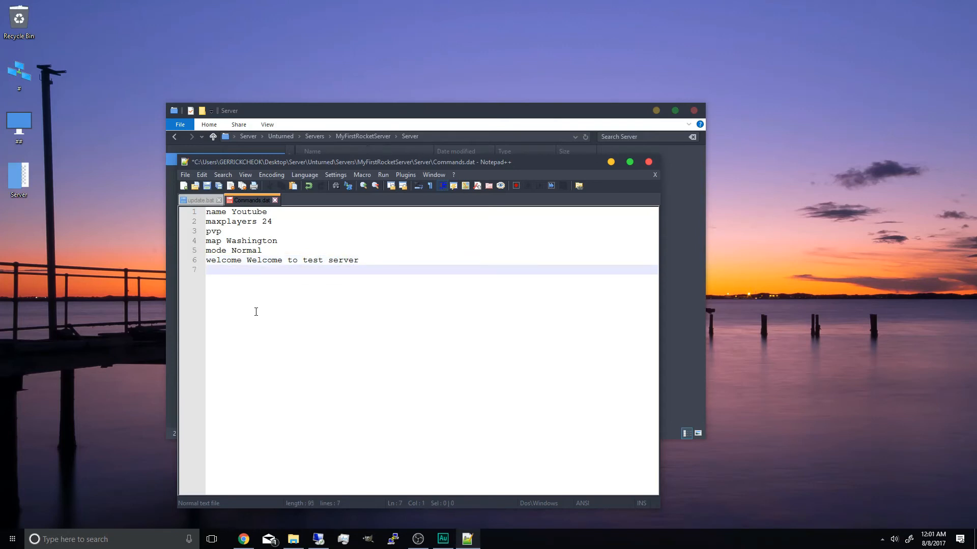
type("port")
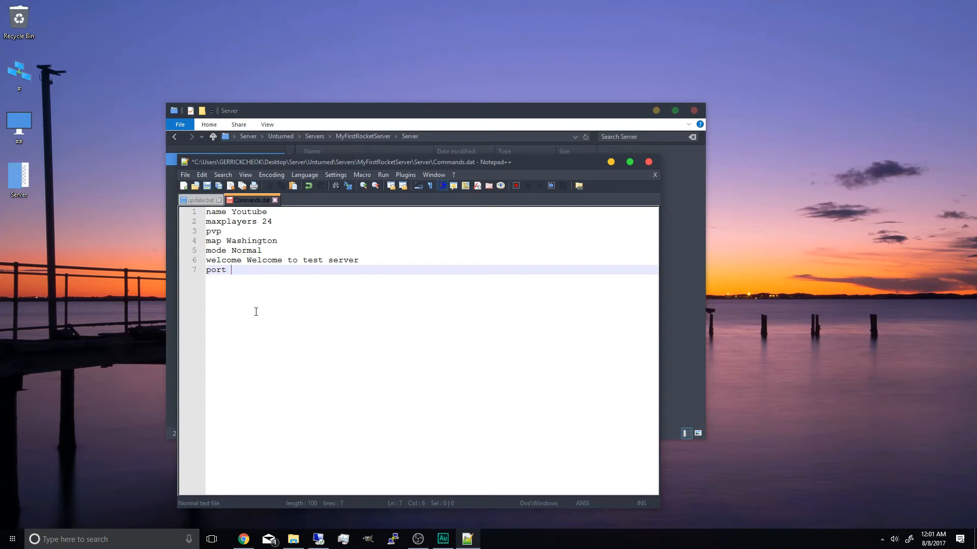
key("Backspace")
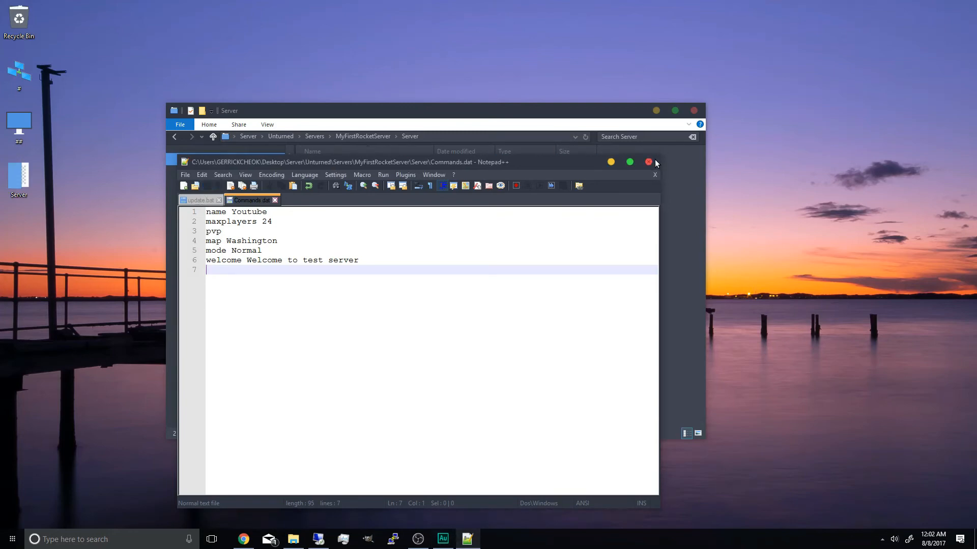
Close Commands.dat and launch MyFirstRocketServer.bat from the Scripts folder with the new settings.
left_click(648, 162)
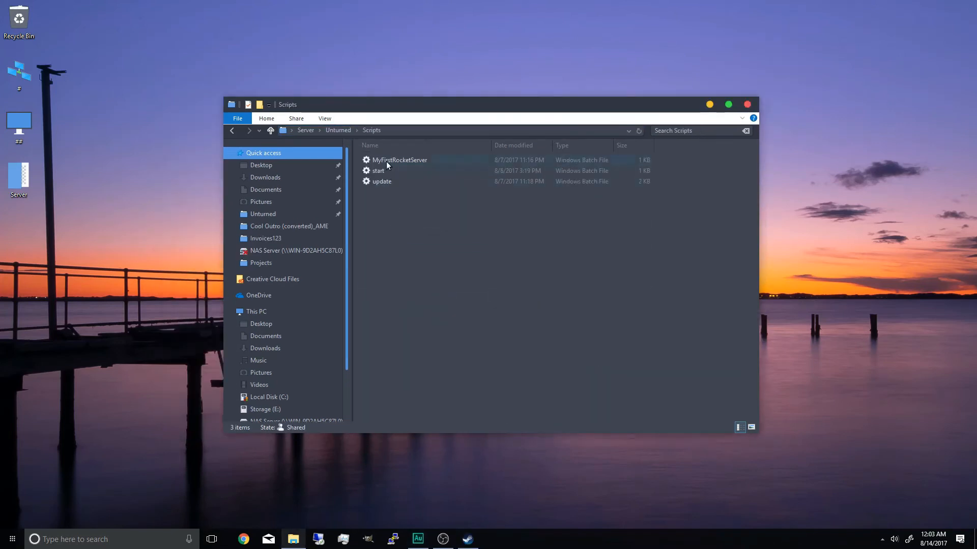
double_click(379, 171)
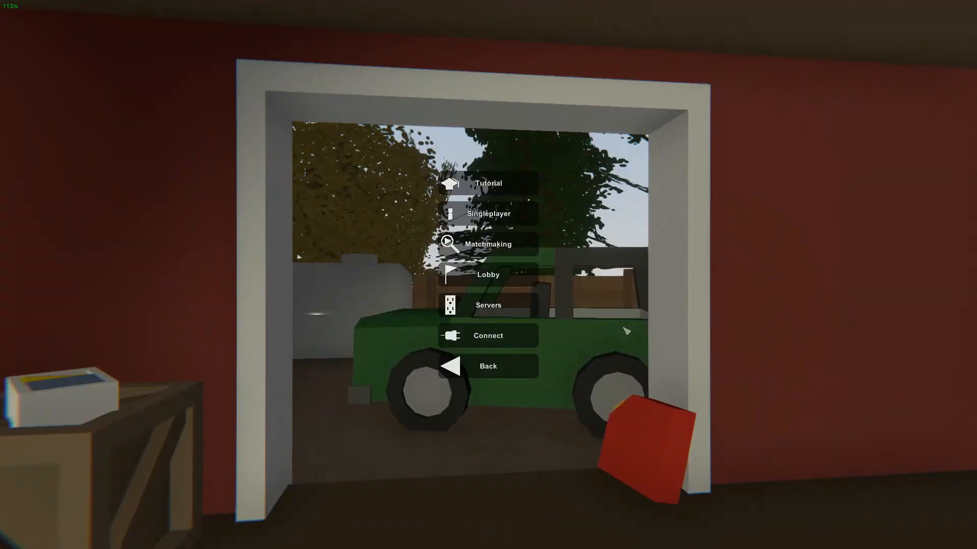
Connect directly to the server at localhost on port 27015 and spawn in the world.
left_click(487, 305)
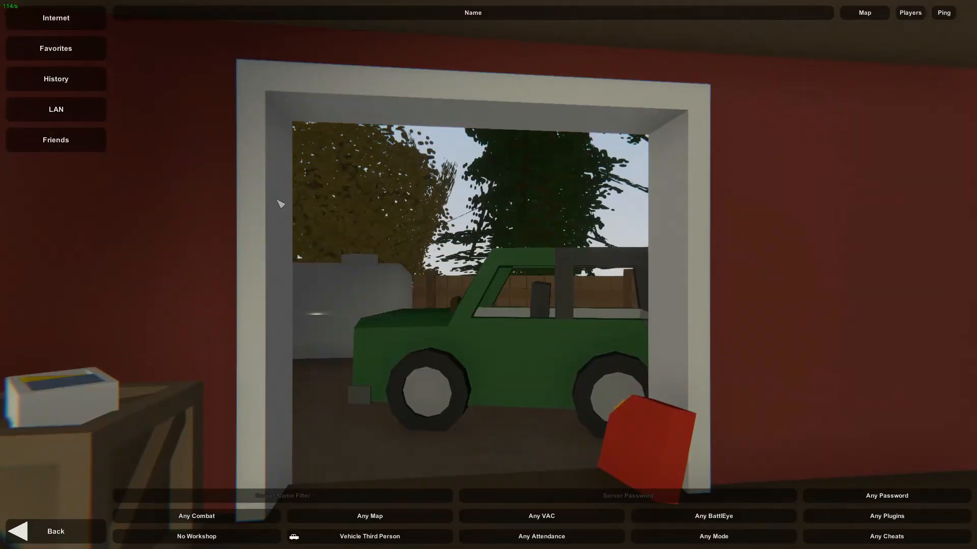
mouse_move(65, 100)
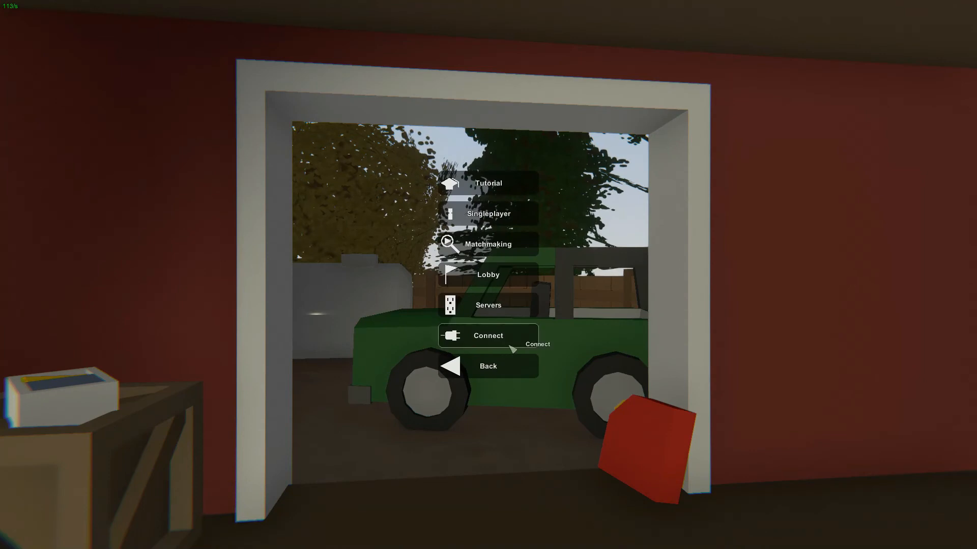
left_click(488, 336)
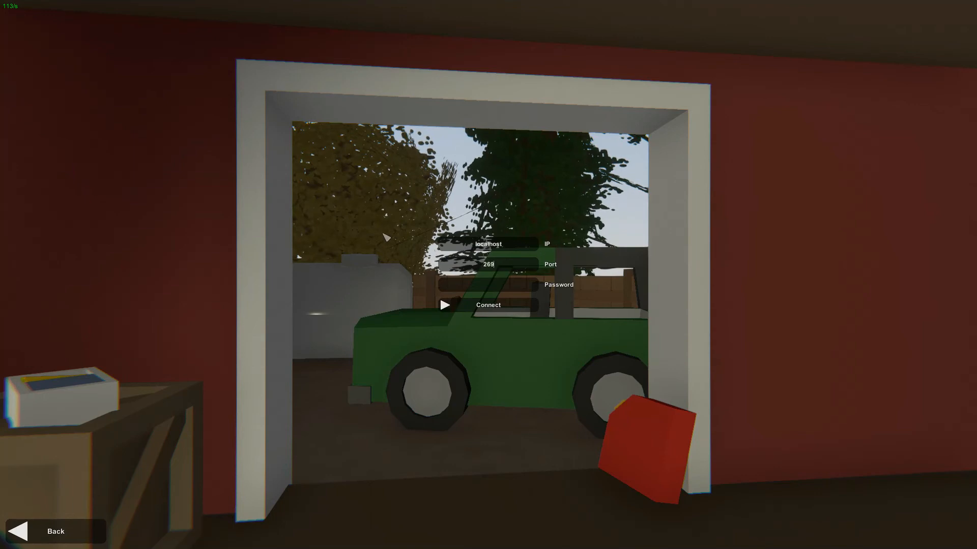
type("27015")
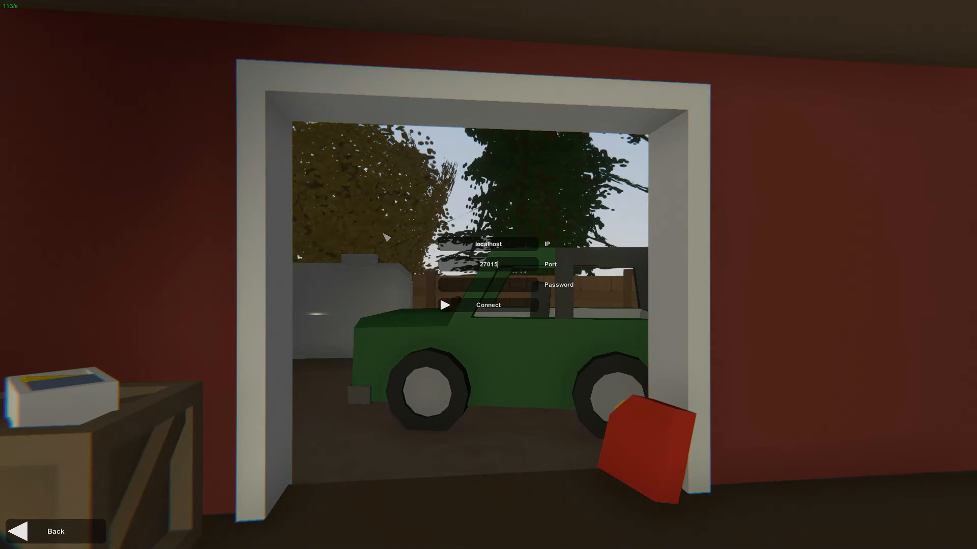
left_click(487, 305)
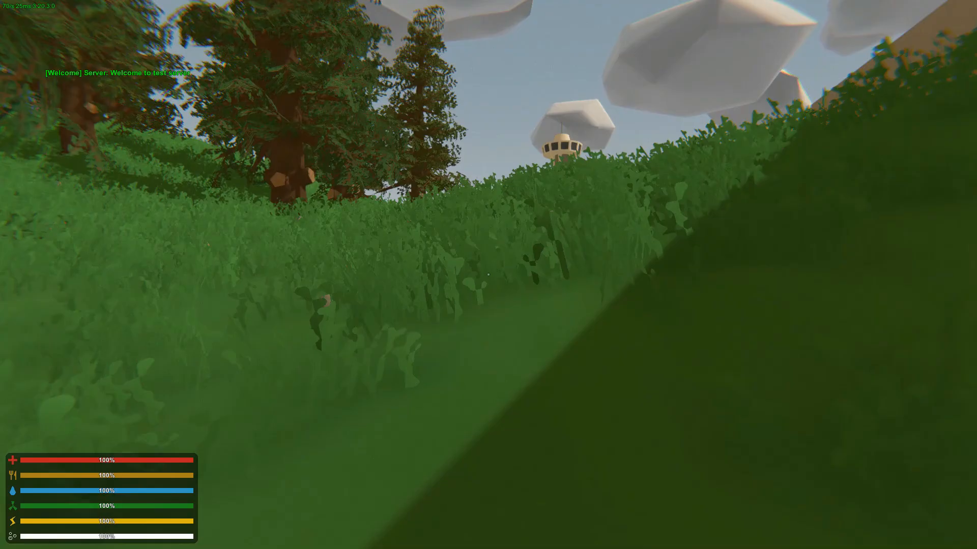
Grant player cryptoz admin rights from the server console, then return to the main menu.
key("enter")
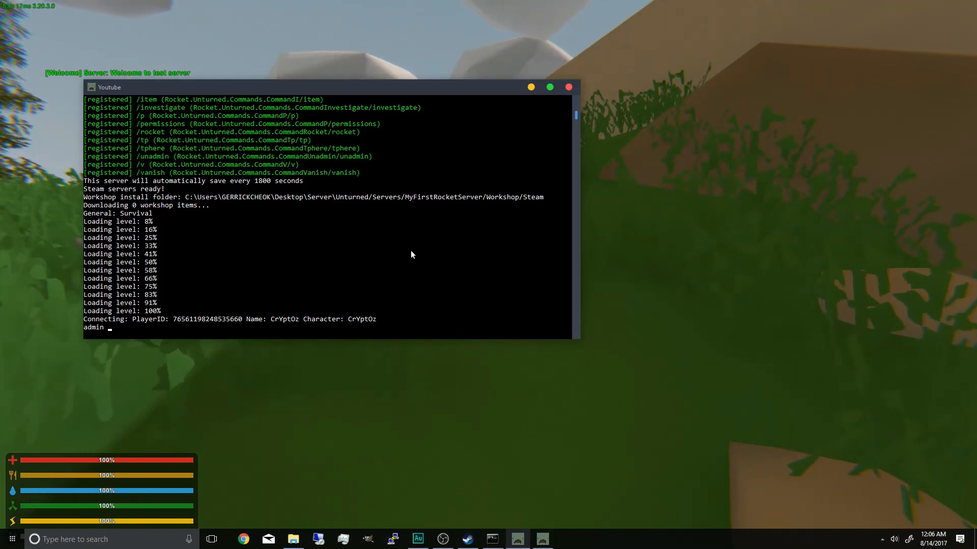
type("cryptoz")
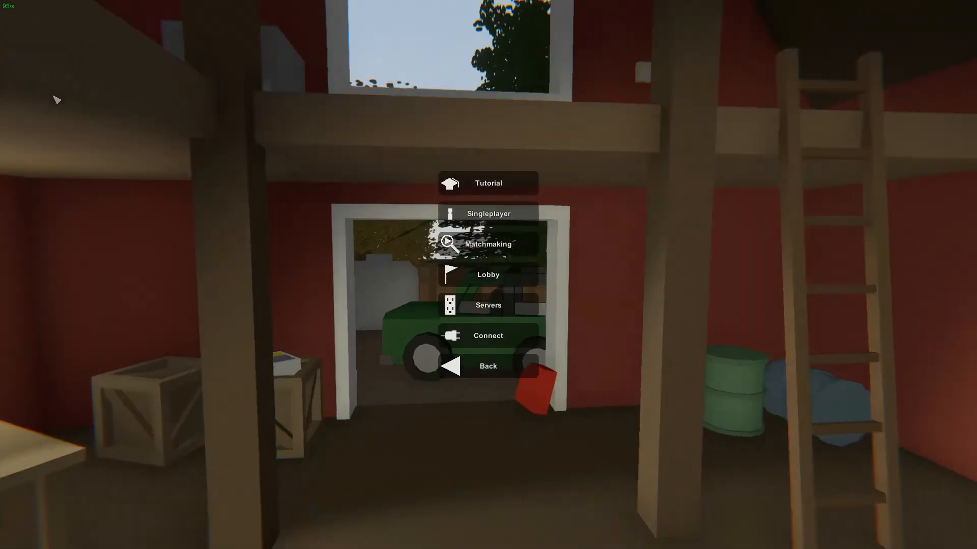
Set the direct connect IP to 10.0.0.13, keeping port 27015.
left_click(487, 336)
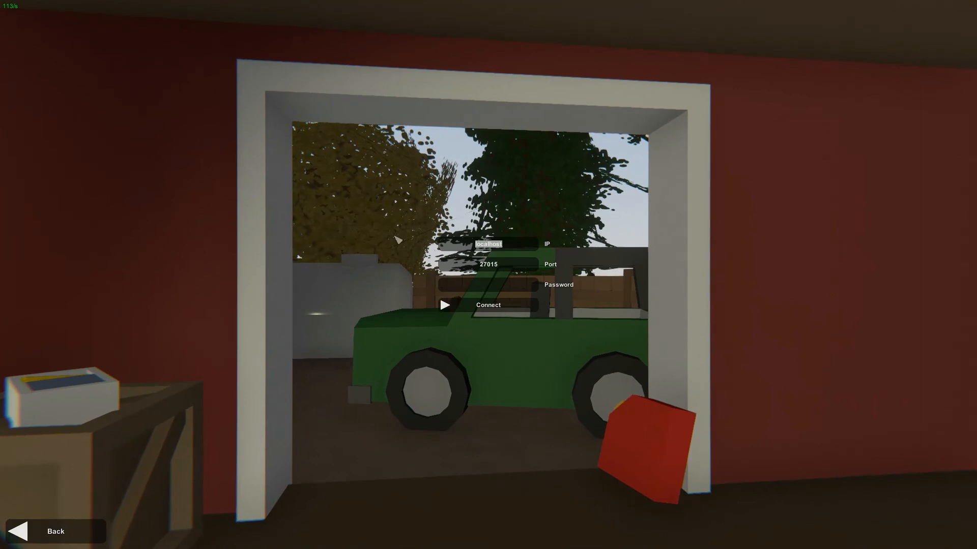
type("10.0.0.1")
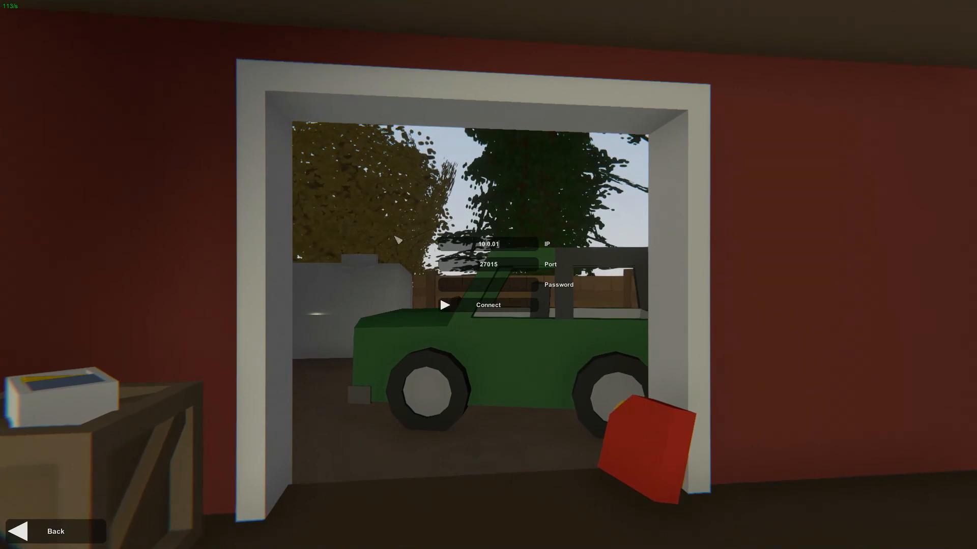
type("3")
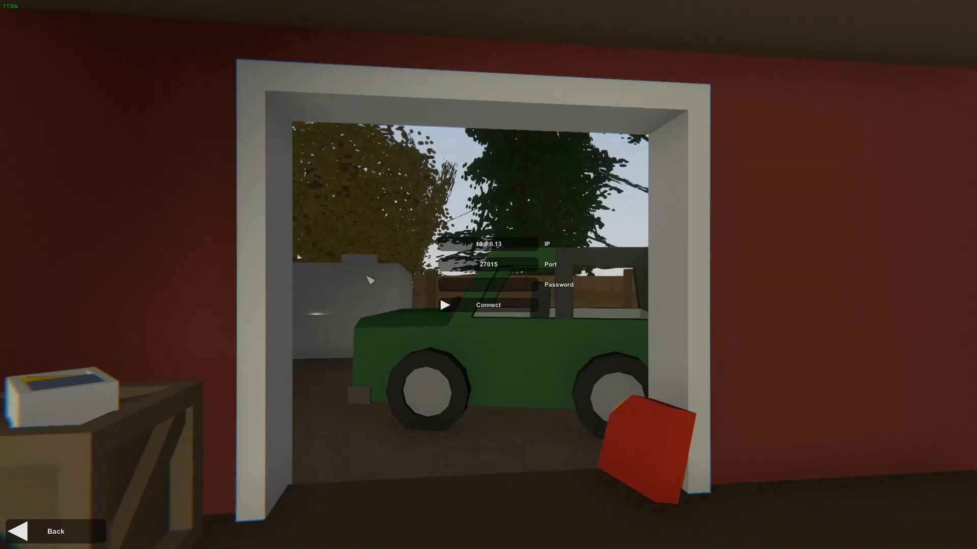